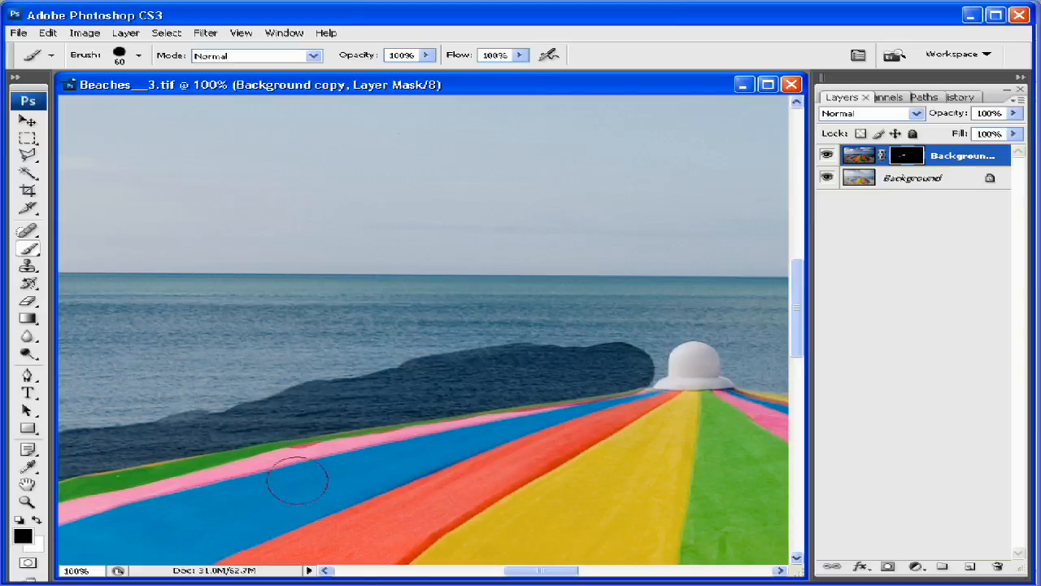
mouse_move(282, 430)
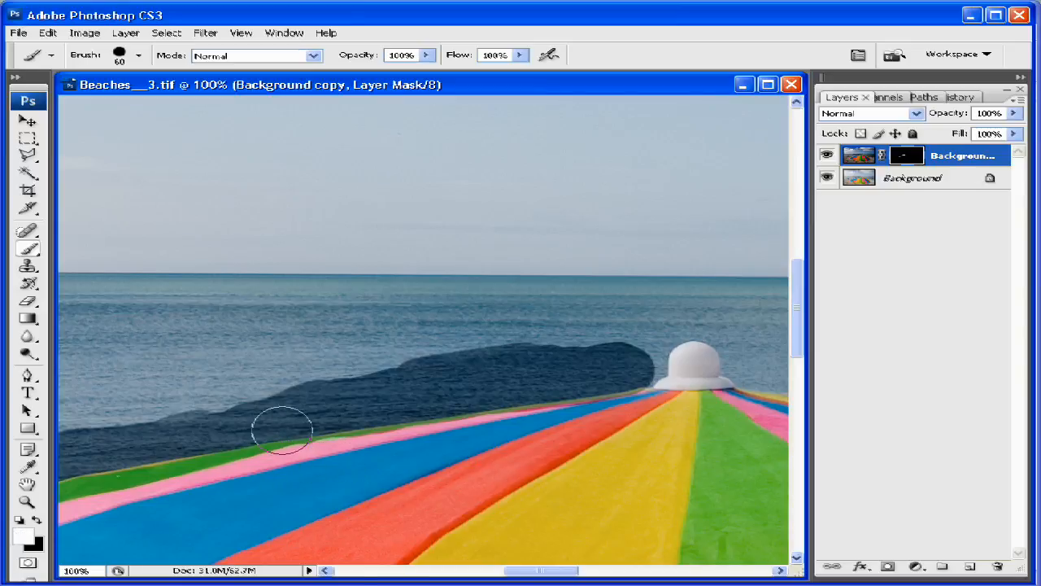
mouse_move(293, 470)
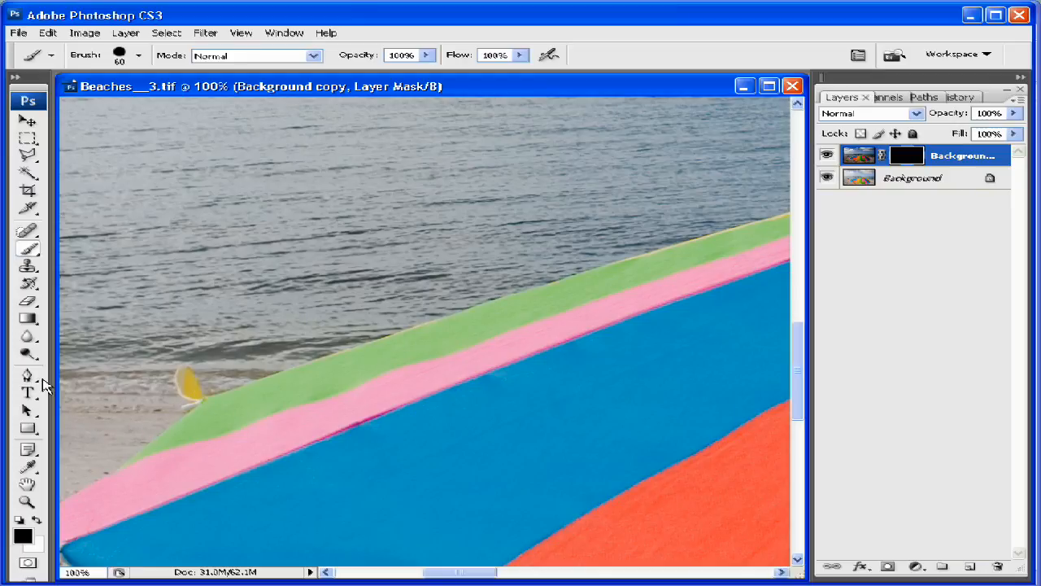
Undo the stray Shape 1 layer and start a Paths-mode Pen path at the green stripe's edge
left_click(27, 375)
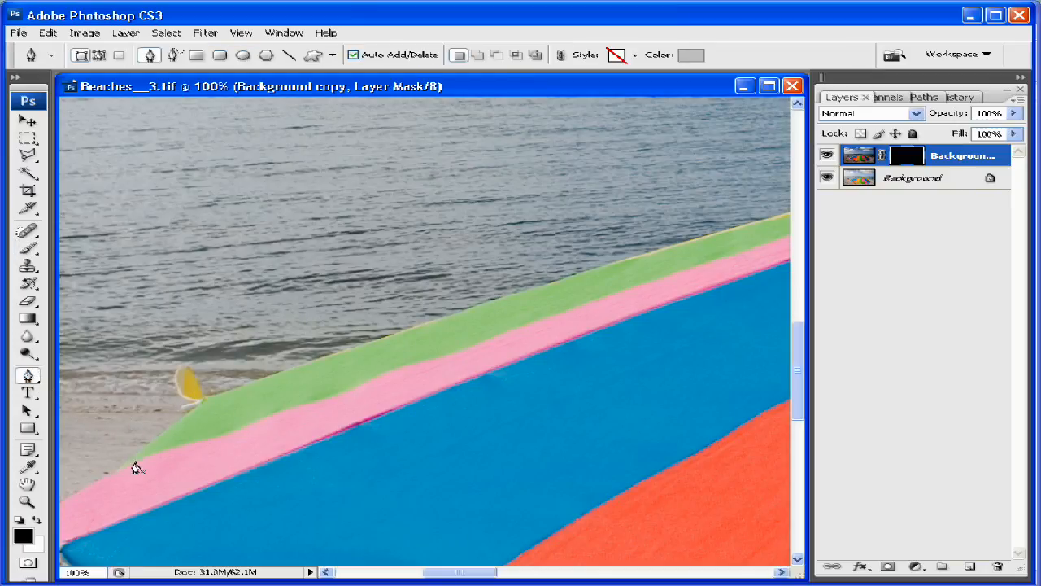
mouse_move(114, 476)
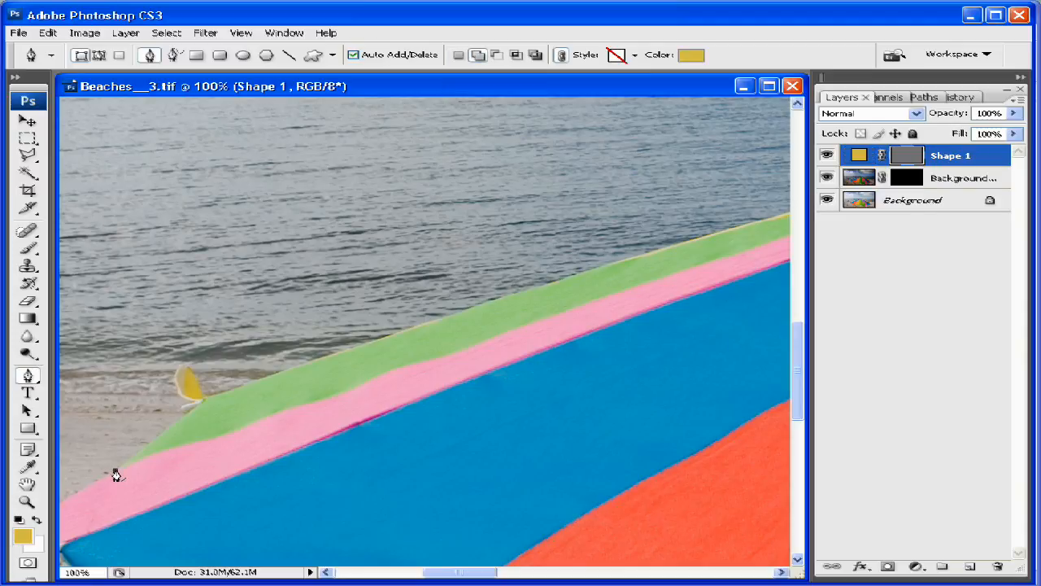
mouse_move(187, 388)
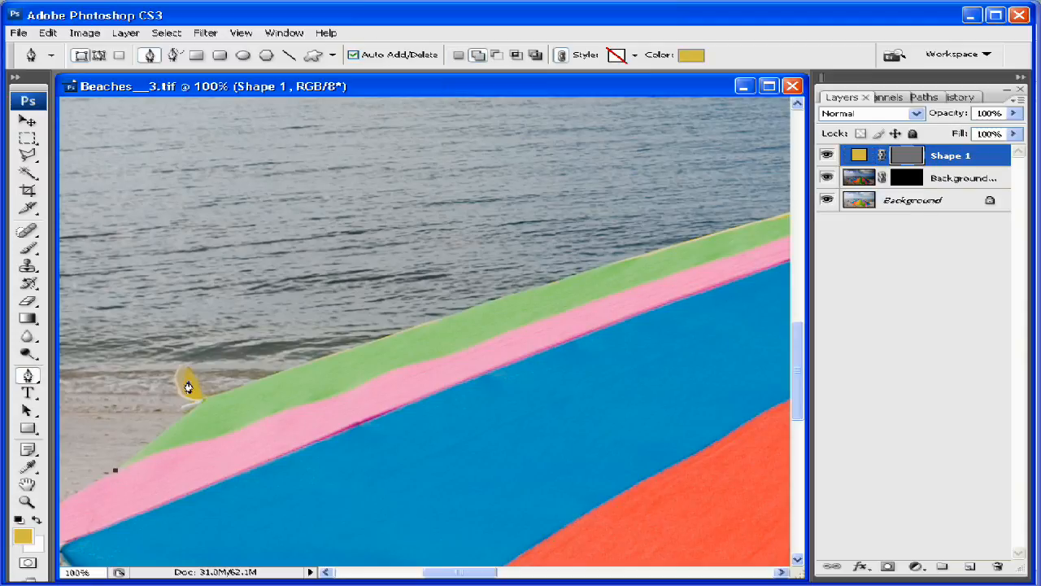
left_click(210, 399)
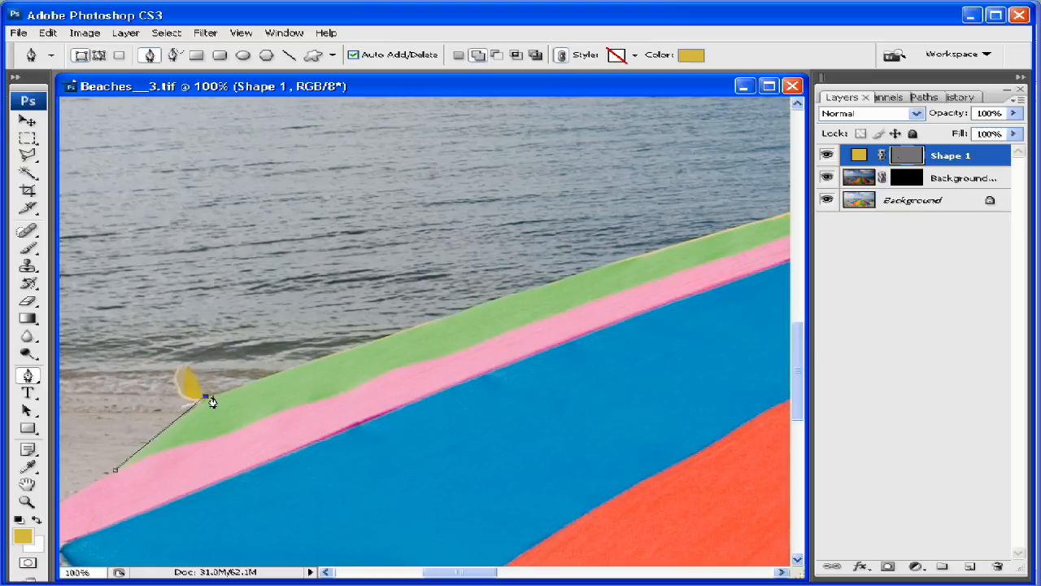
mouse_move(64, 133)
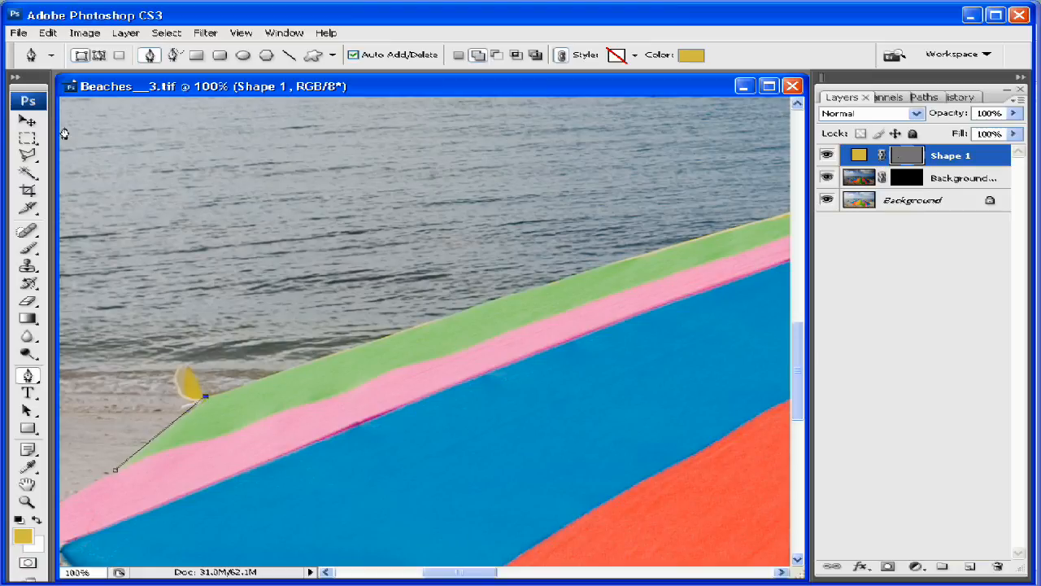
mouse_move(198, 211)
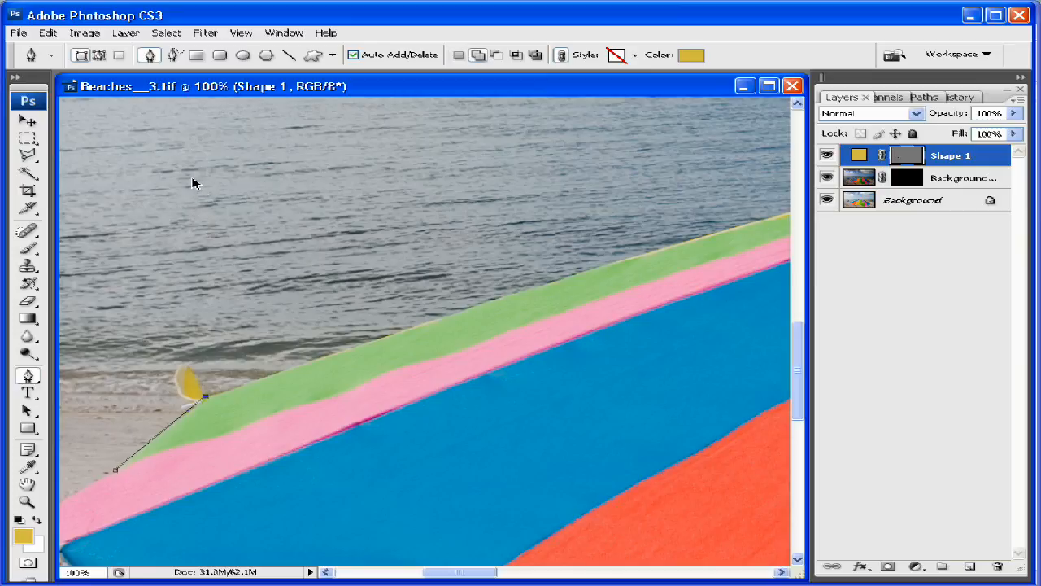
mouse_move(183, 69)
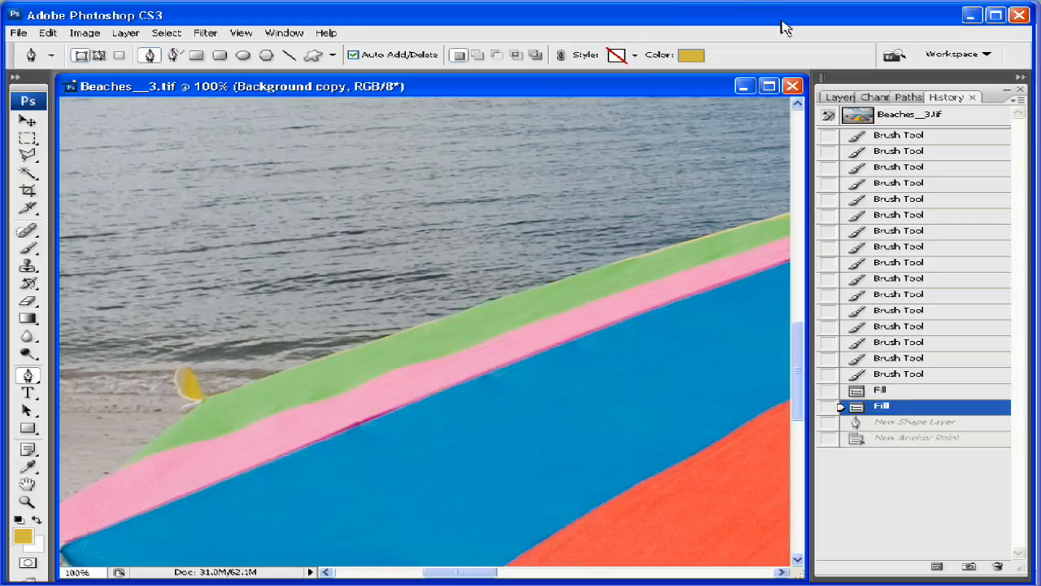
left_click(842, 97)
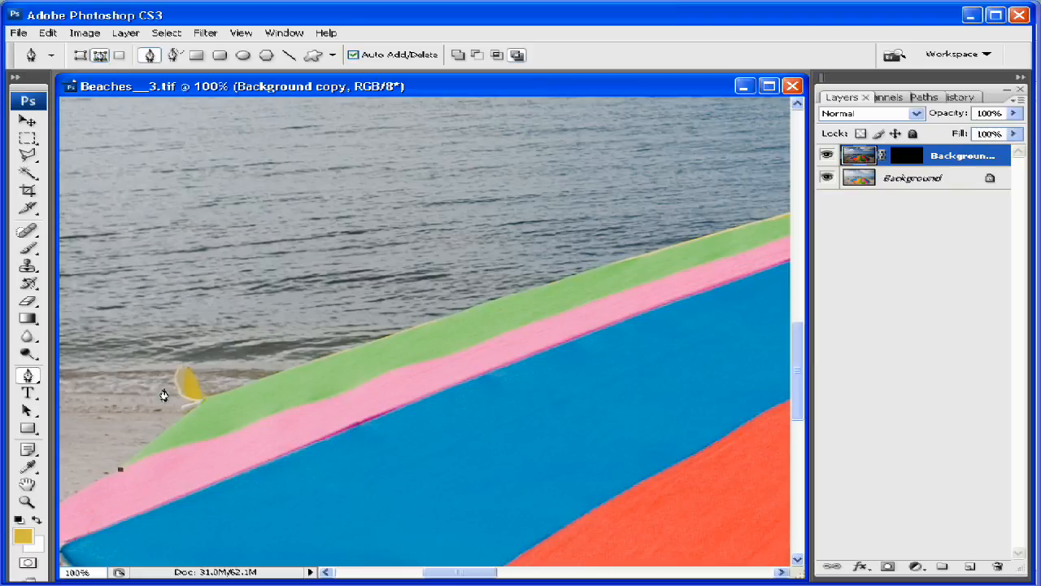
Place Pen anchors from beside the yellow sail along the green stripe's top edge
left_click(207, 399)
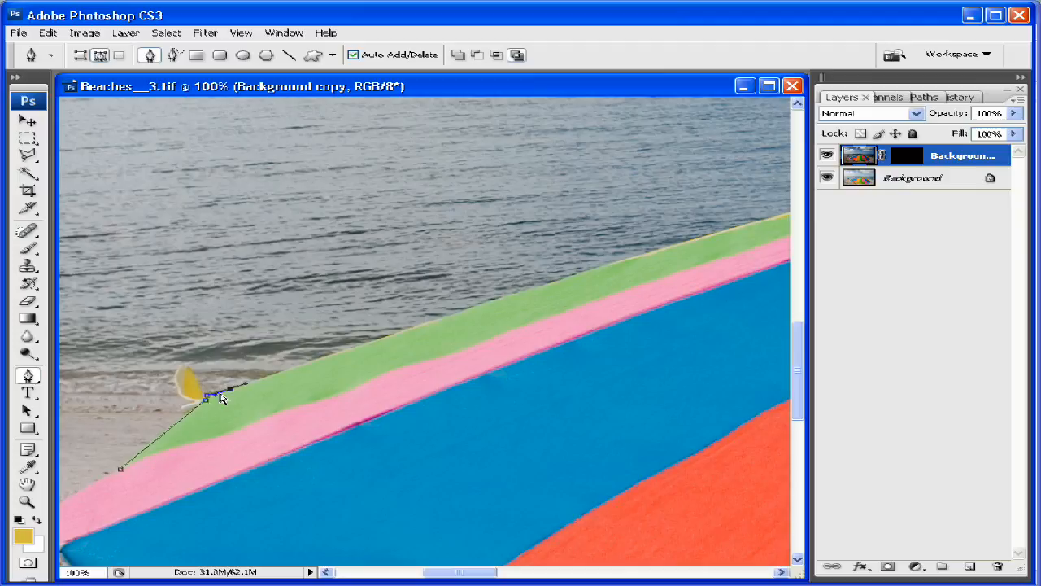
mouse_move(419, 332)
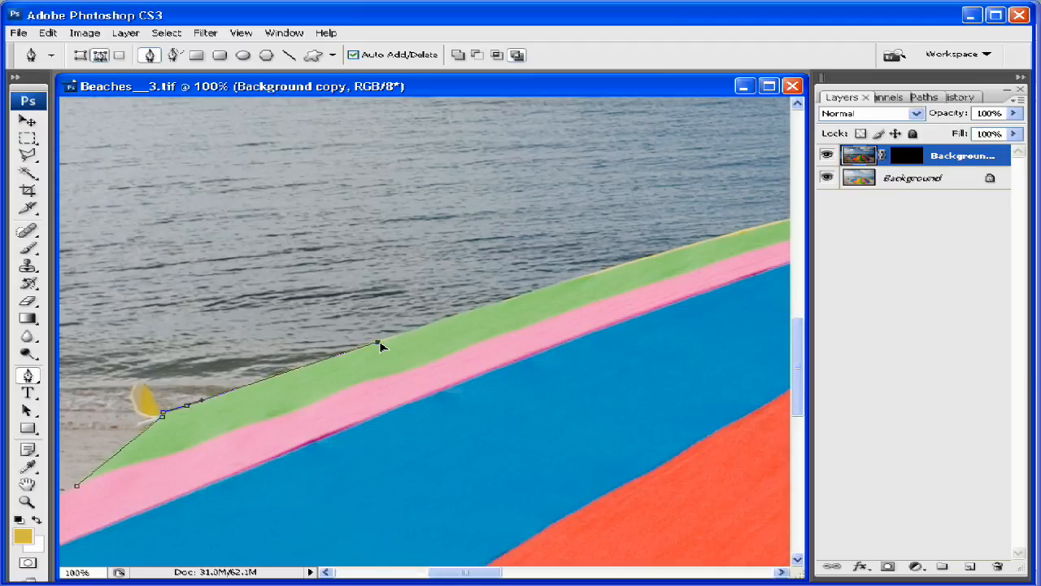
mouse_move(584, 277)
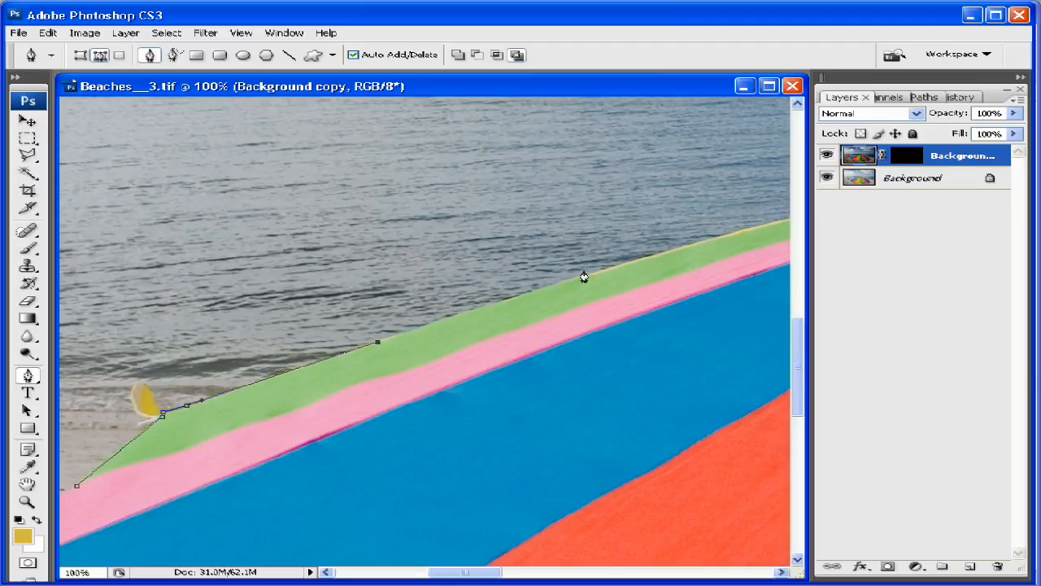
left_click(582, 277)
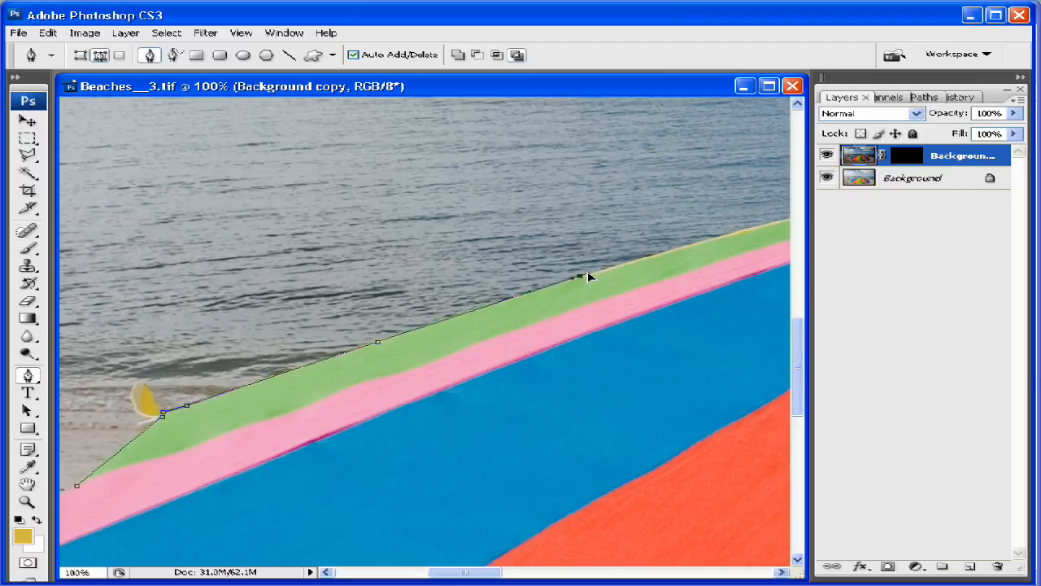
left_click(581, 281)
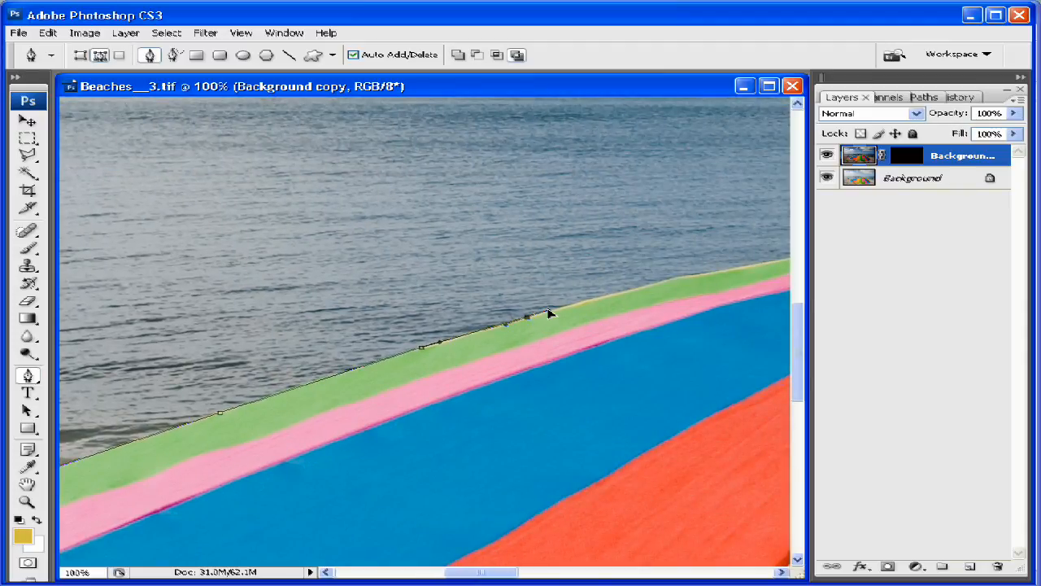
left_click(549, 312)
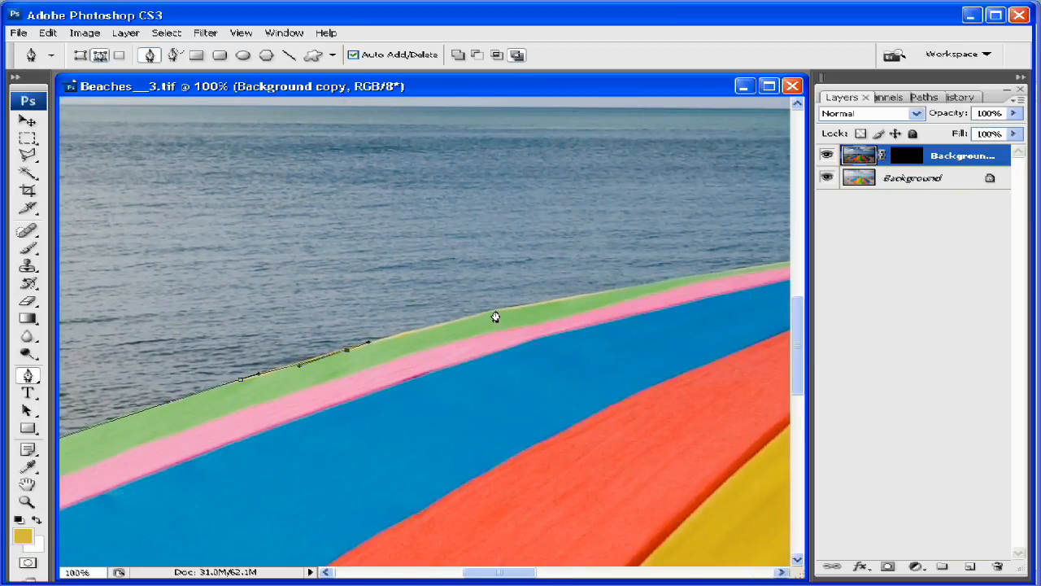
left_click(500, 310)
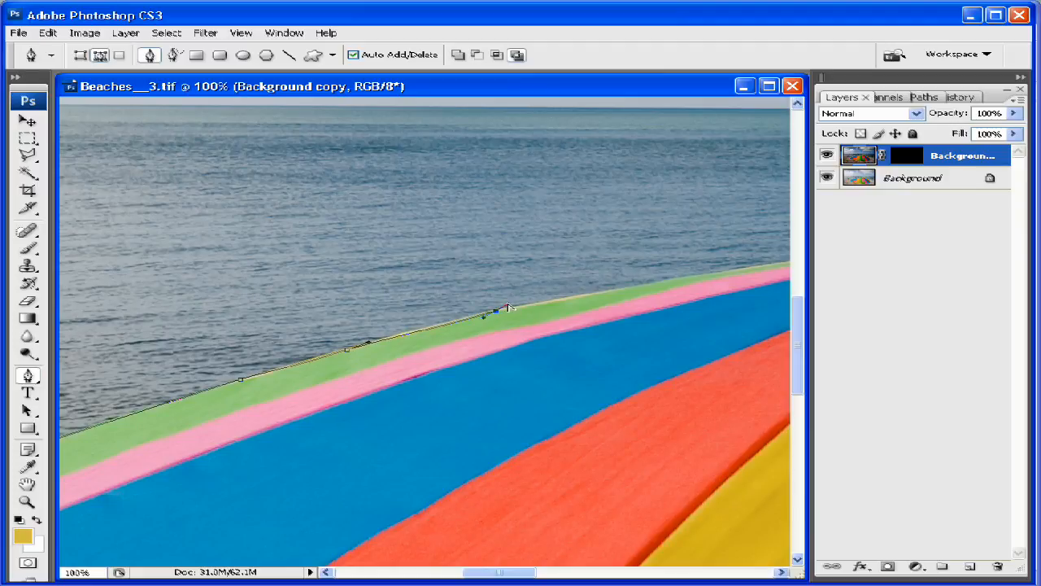
left_click(570, 301)
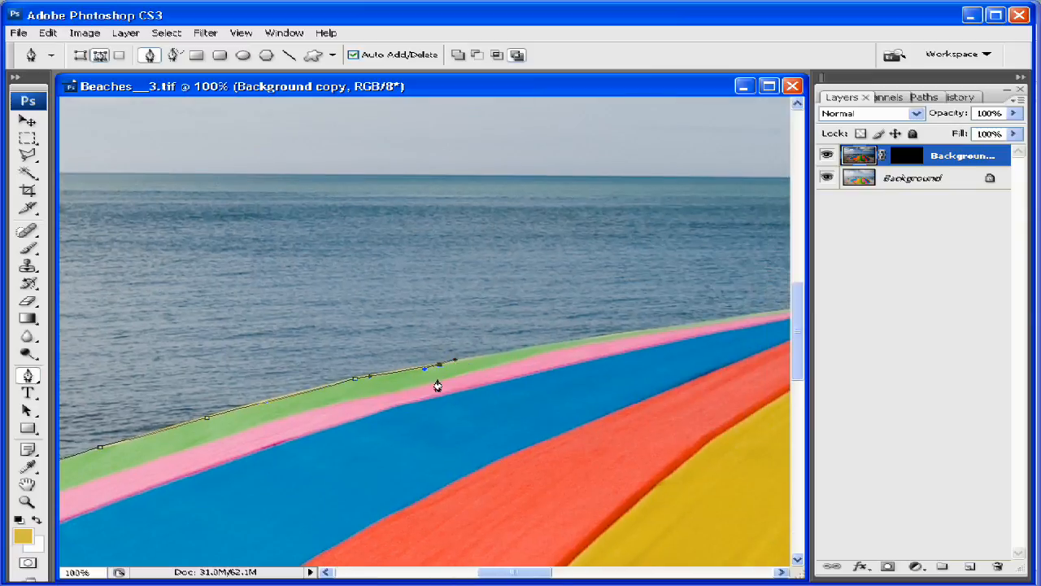
mouse_move(534, 351)
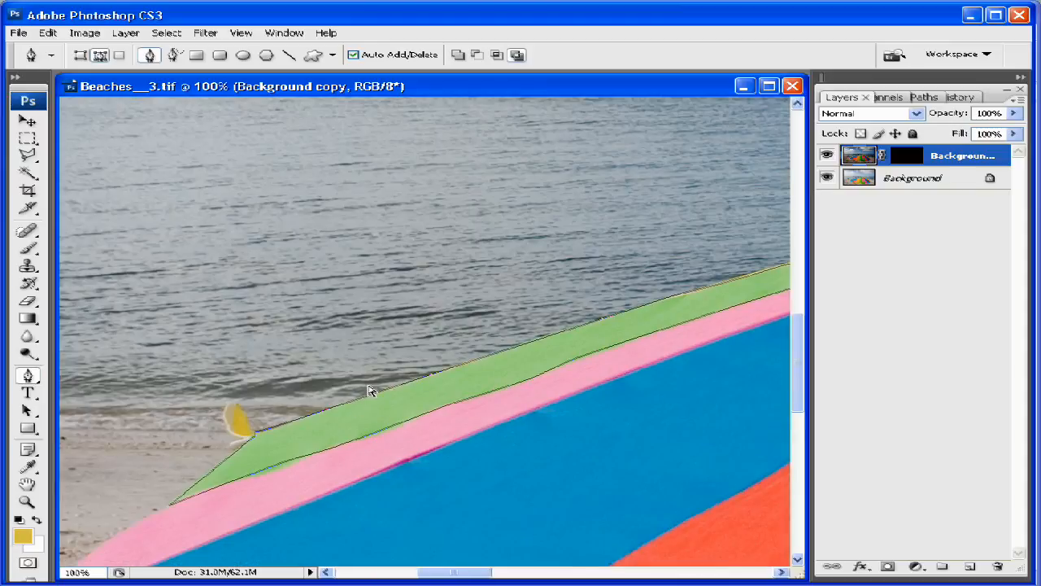
Target the Background copy layer mask and fill it with white
left_click(914, 97)
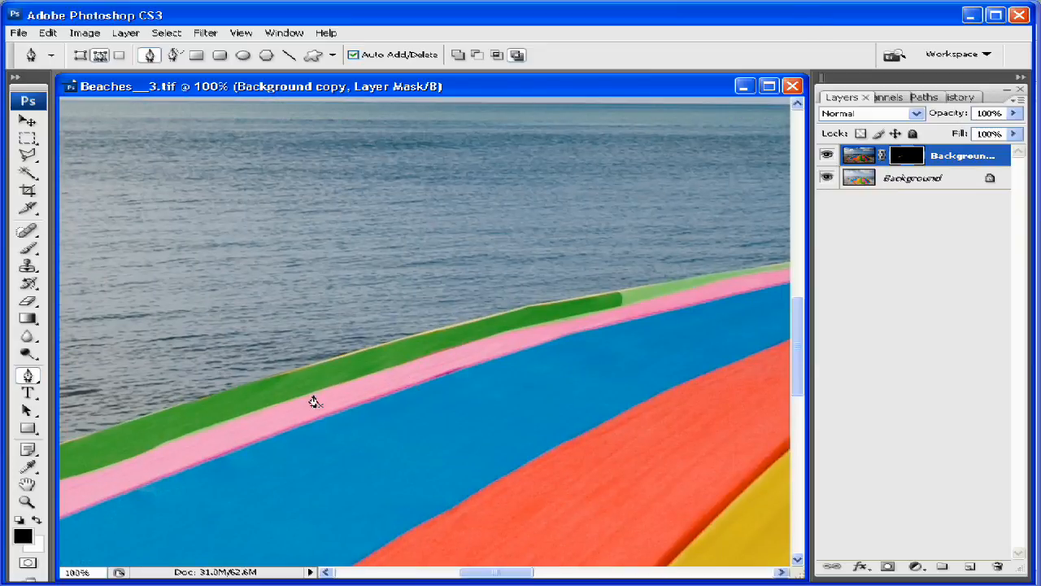
mouse_move(632, 257)
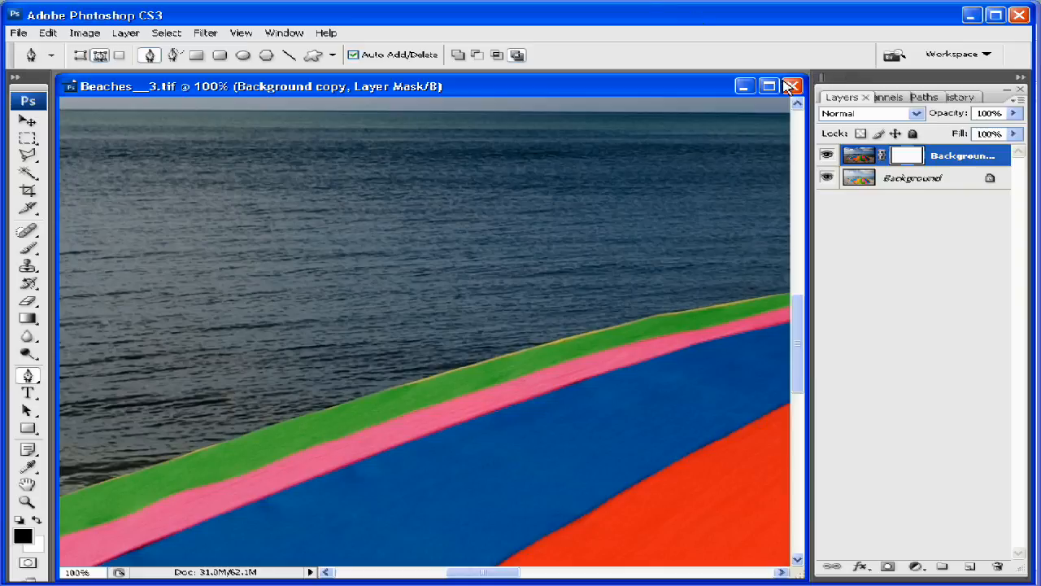
mouse_move(958, 107)
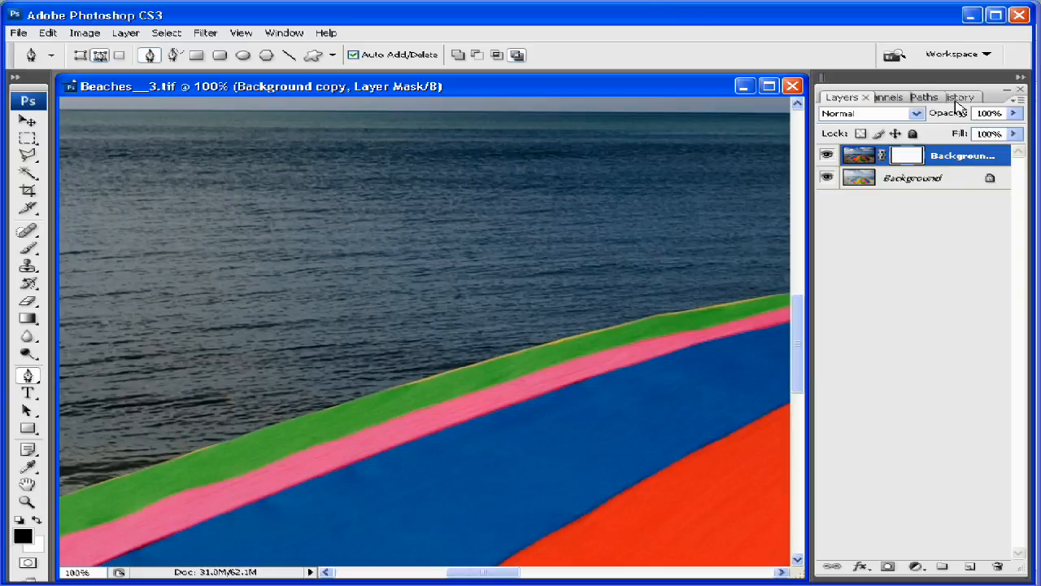
Finish the vector mask path along the stripe and expose its anchors with Direct Selection
left_click(924, 97)
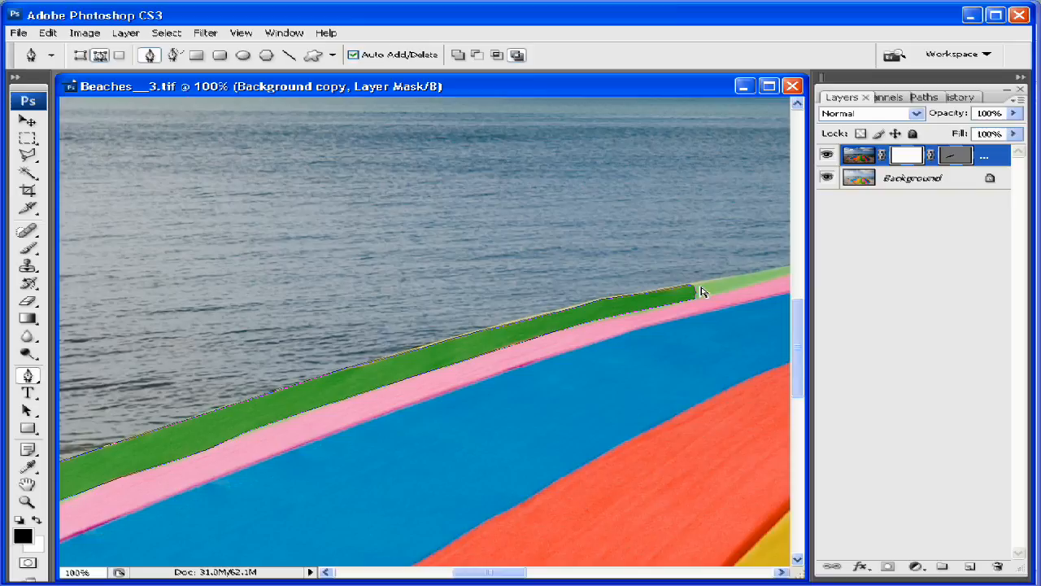
mouse_move(576, 258)
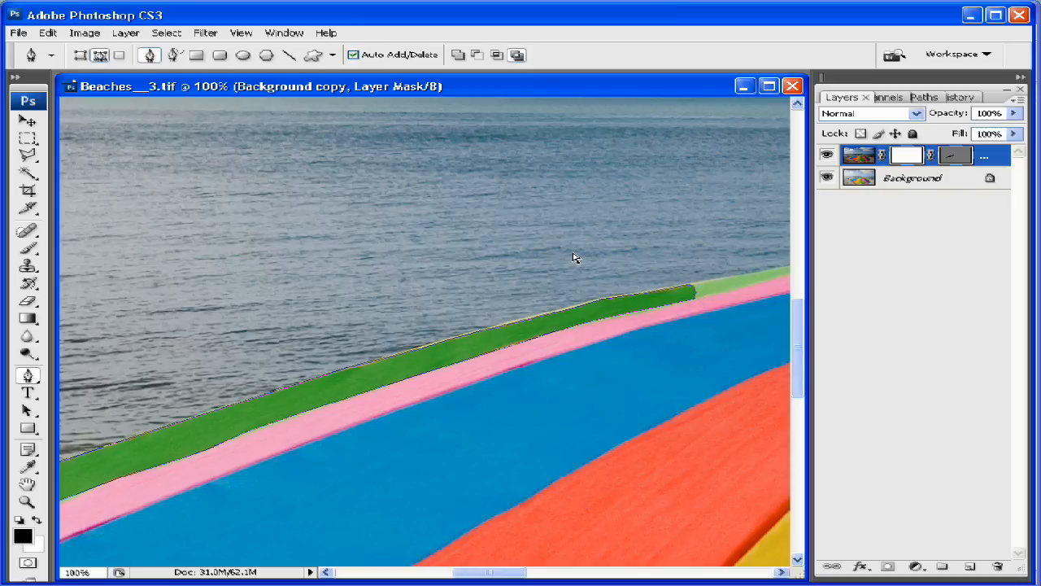
left_click(26, 375)
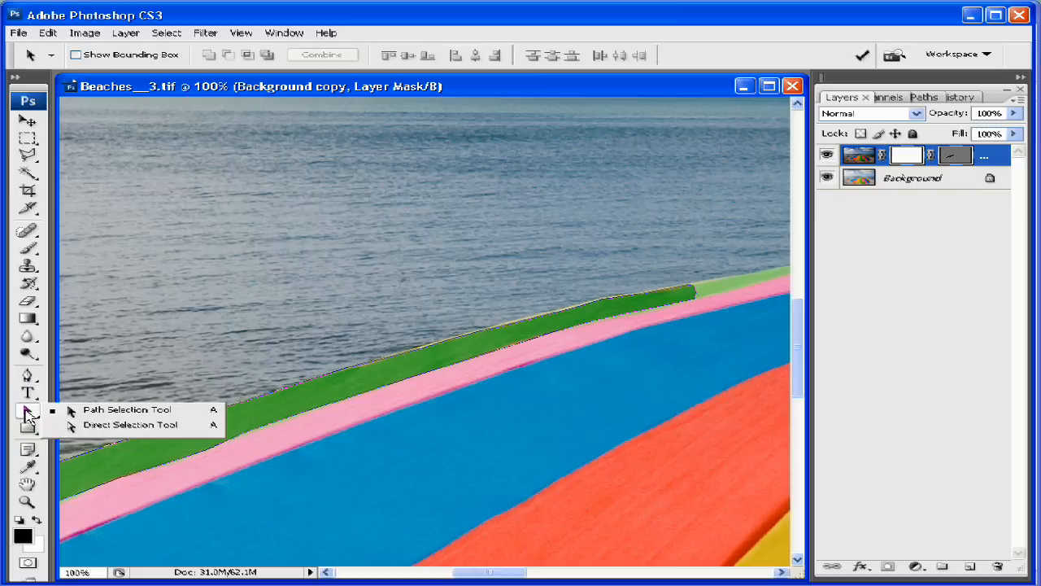
left_click(129, 425)
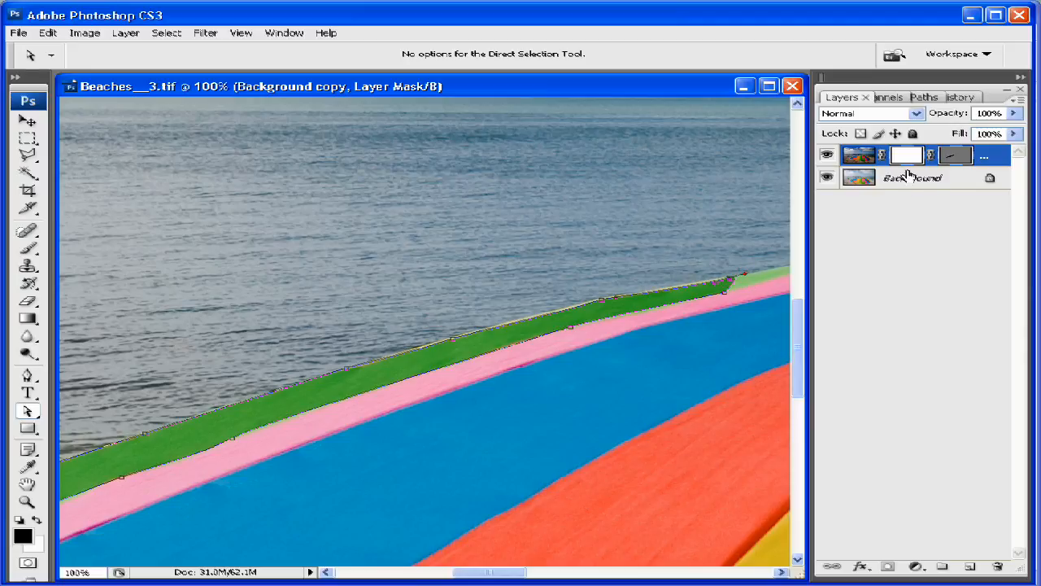
mouse_move(919, 175)
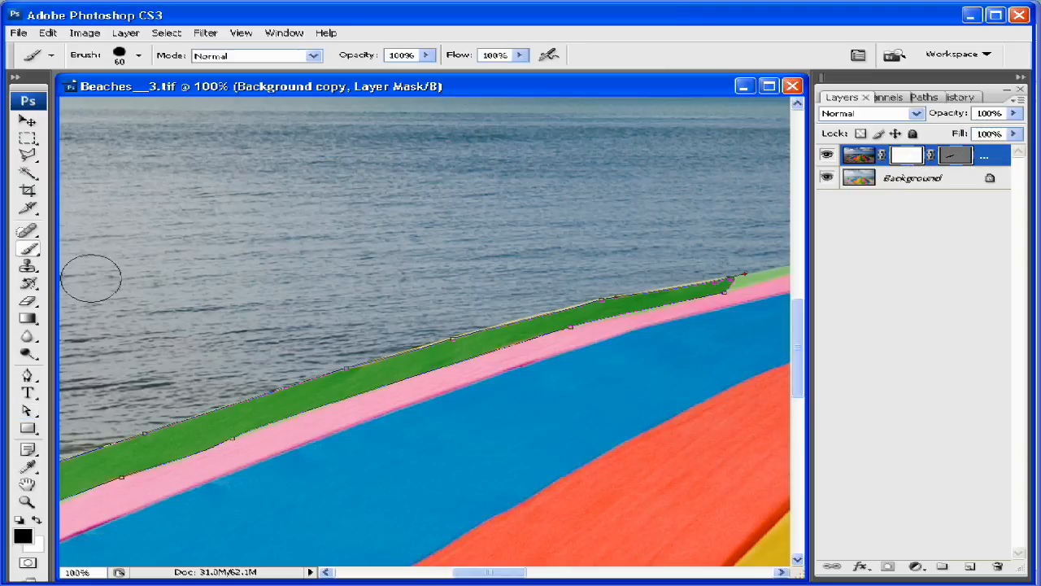
Brush the layer mask along the green stripe's edge up to the yellow tip
left_click_drag(92, 279, 273, 364)
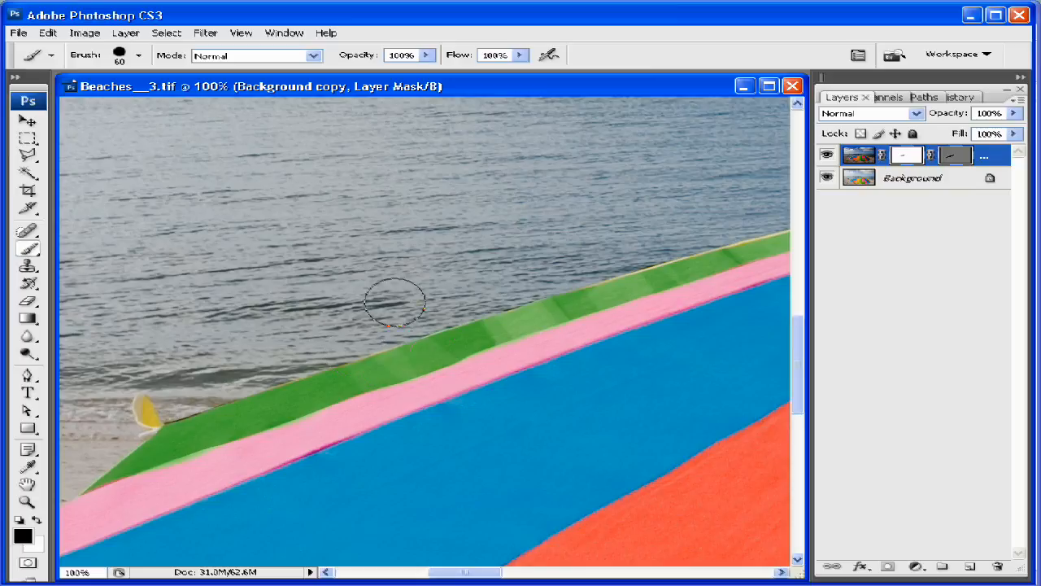
left_click_drag(395, 305, 191, 439)
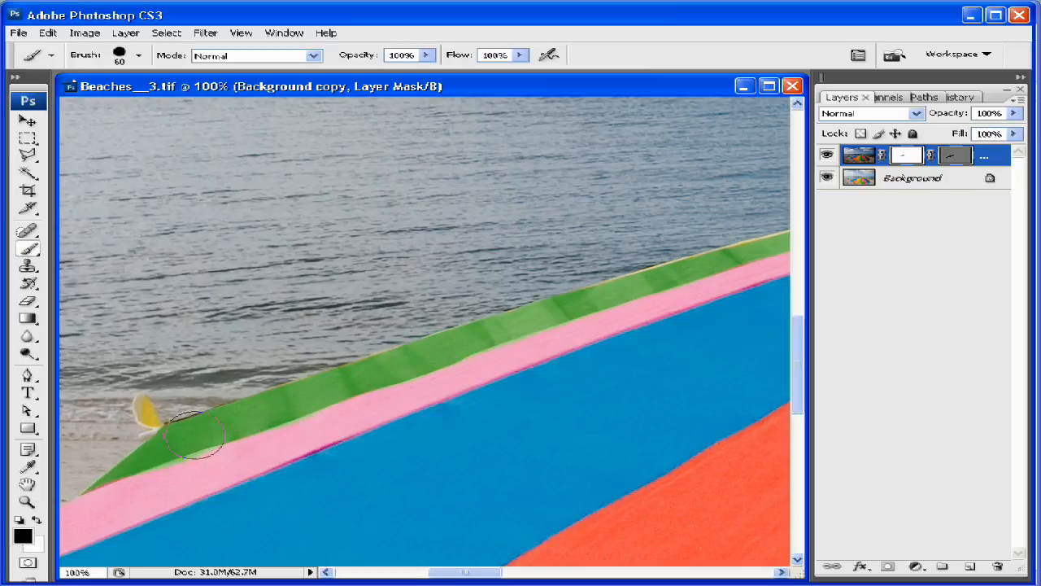
left_click_drag(195, 435, 691, 259)
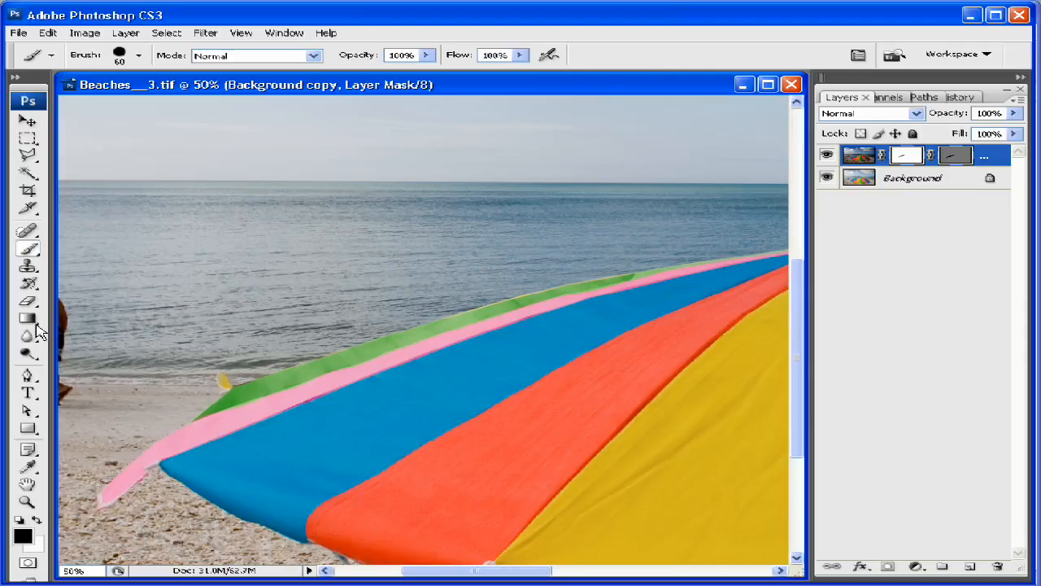
Drag a gradient on the layer mask, then revert to a single Background layer
left_click(27, 318)
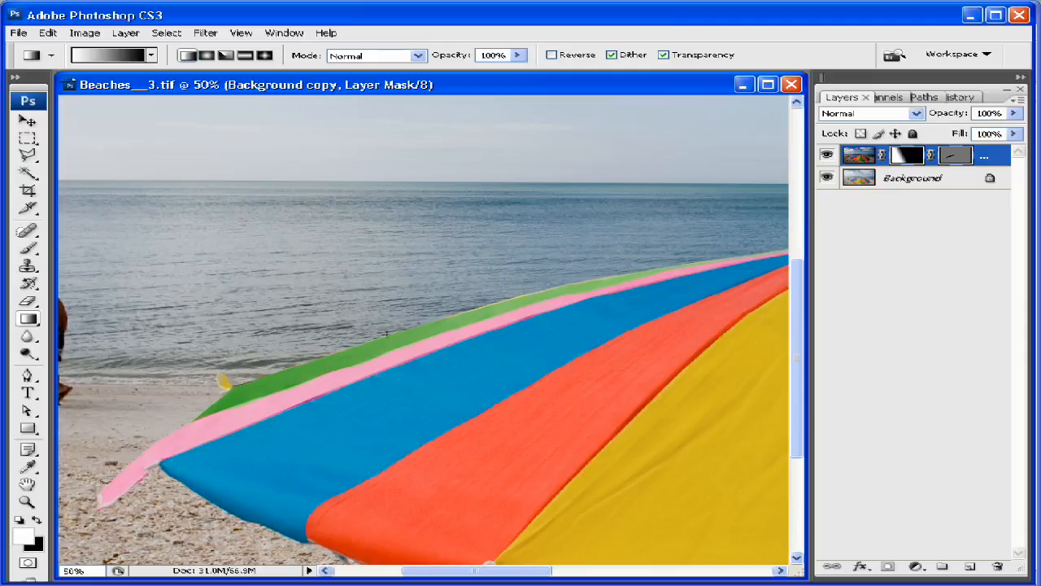
mouse_move(551, 253)
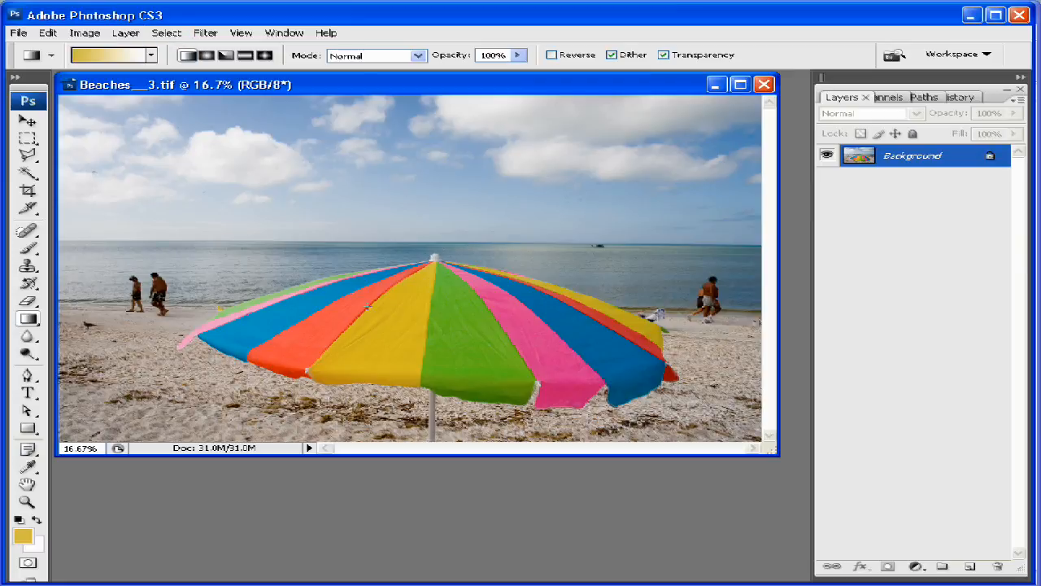
left_click(27, 155)
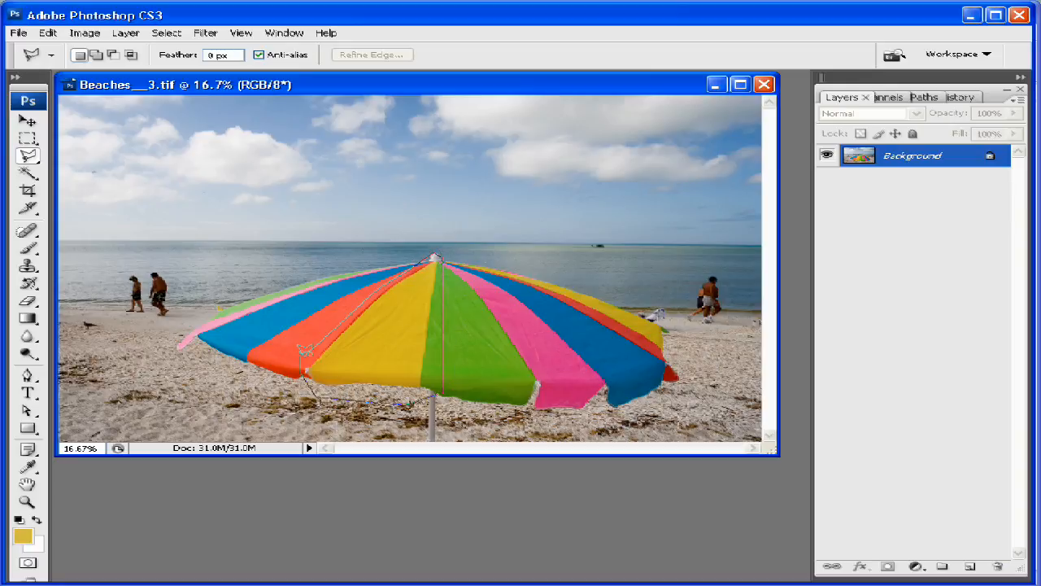
Lasso the yellow panel and refine it with Color Range, sampling yellow at Fuzziness 88
left_click(166, 33)
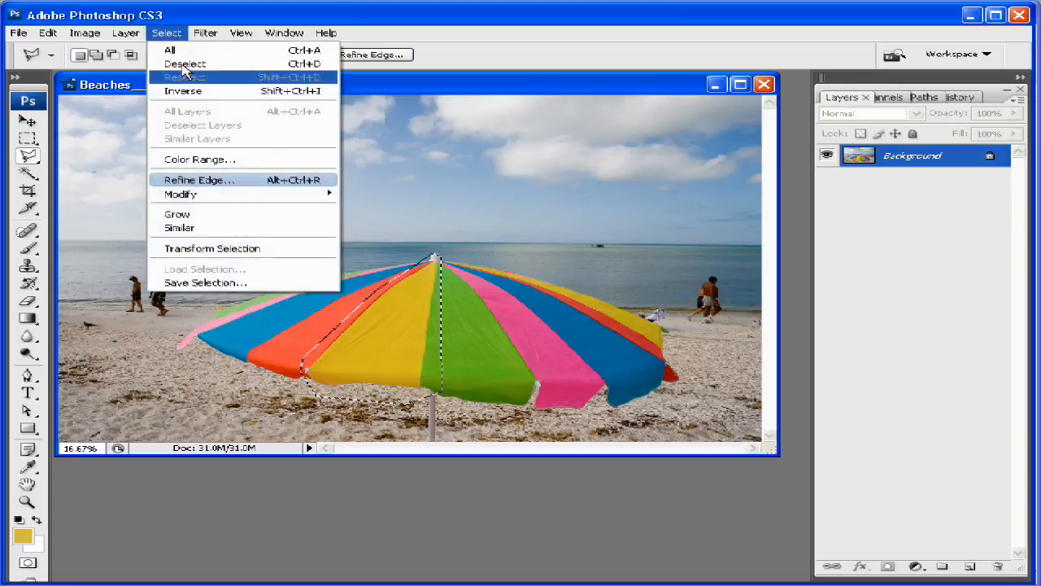
left_click(199, 158)
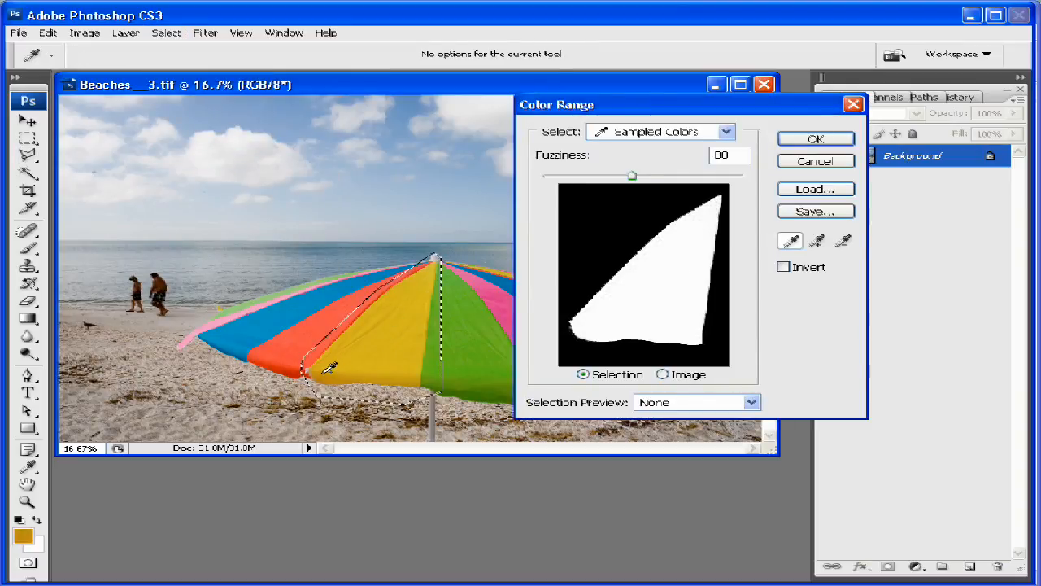
left_click(815, 139)
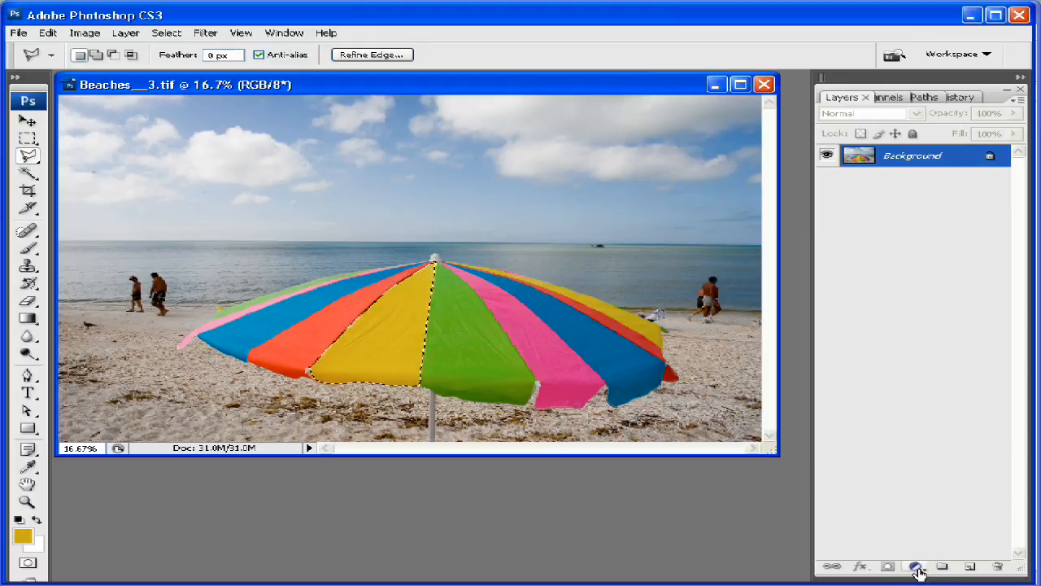
Add a brightening Curves layer and a Hue/Saturation layer with reduced saturation
left_click(914, 565)
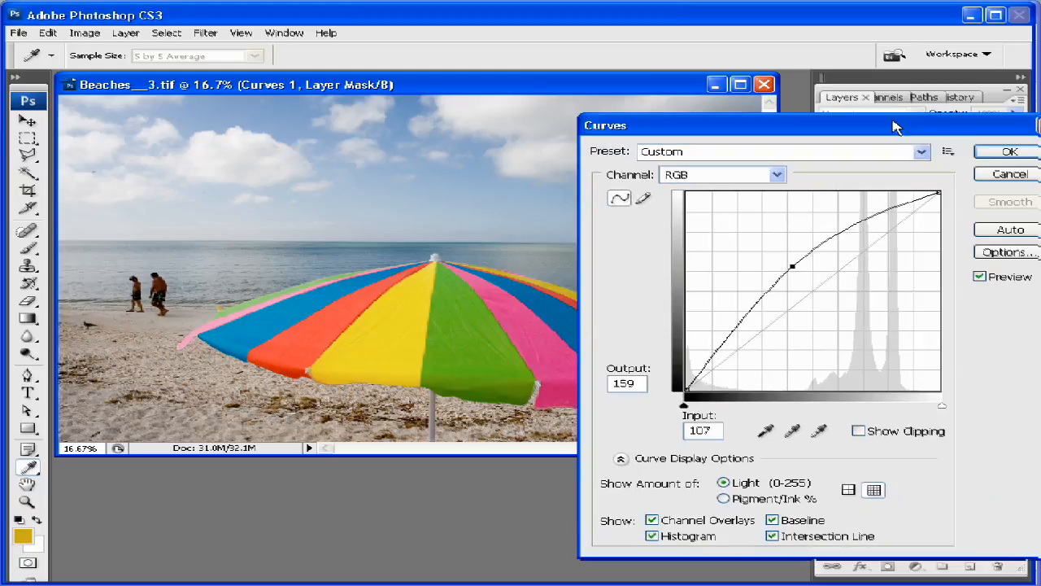
left_click(1009, 152)
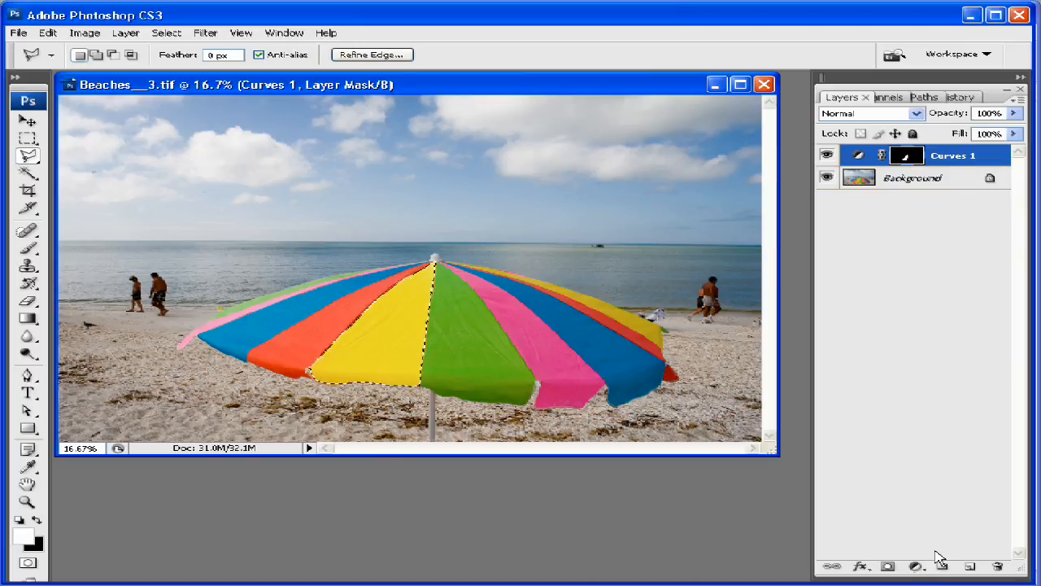
left_click(917, 565)
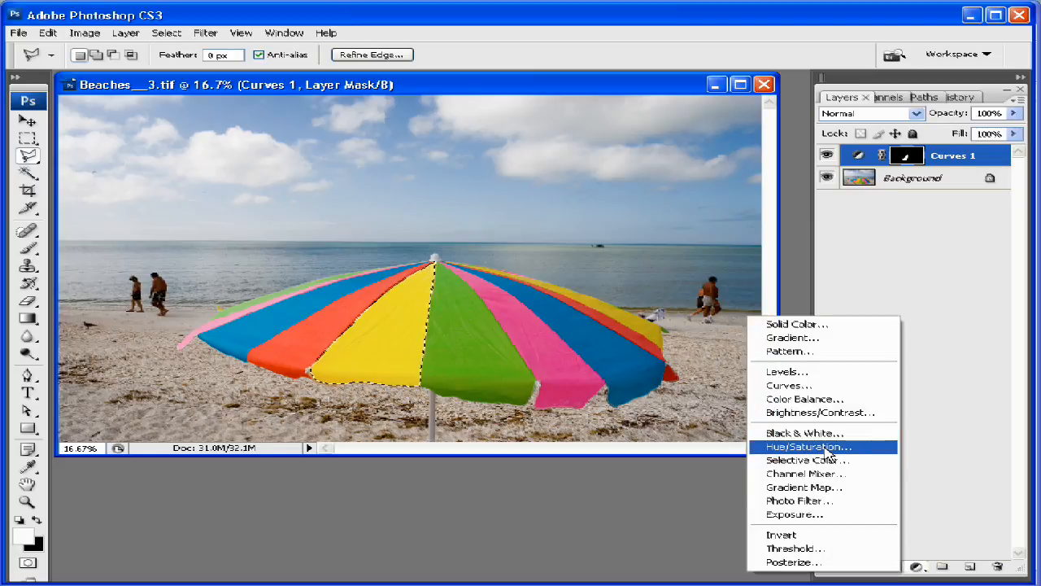
left_click(808, 446)
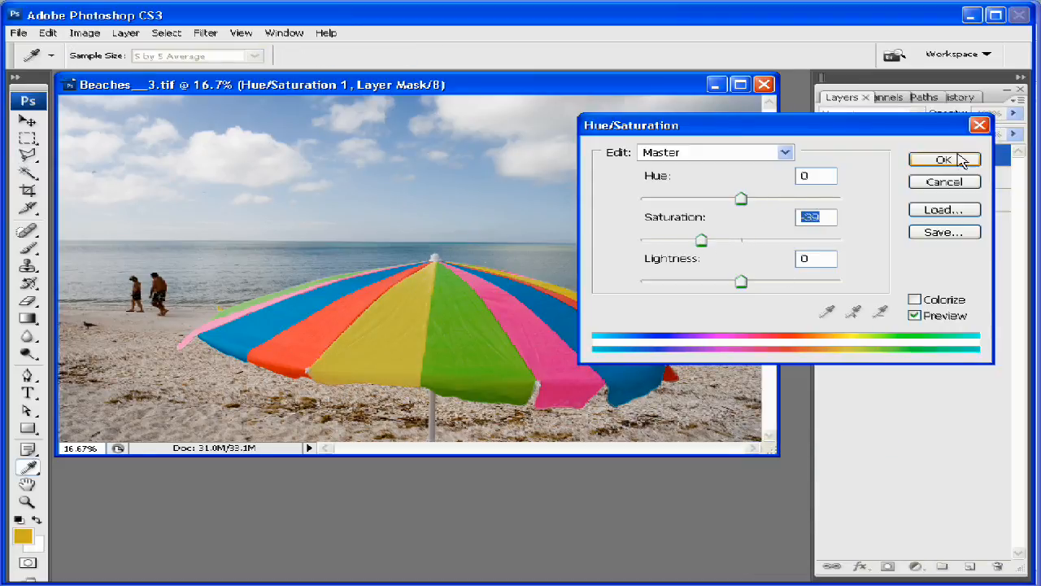
left_click(943, 158)
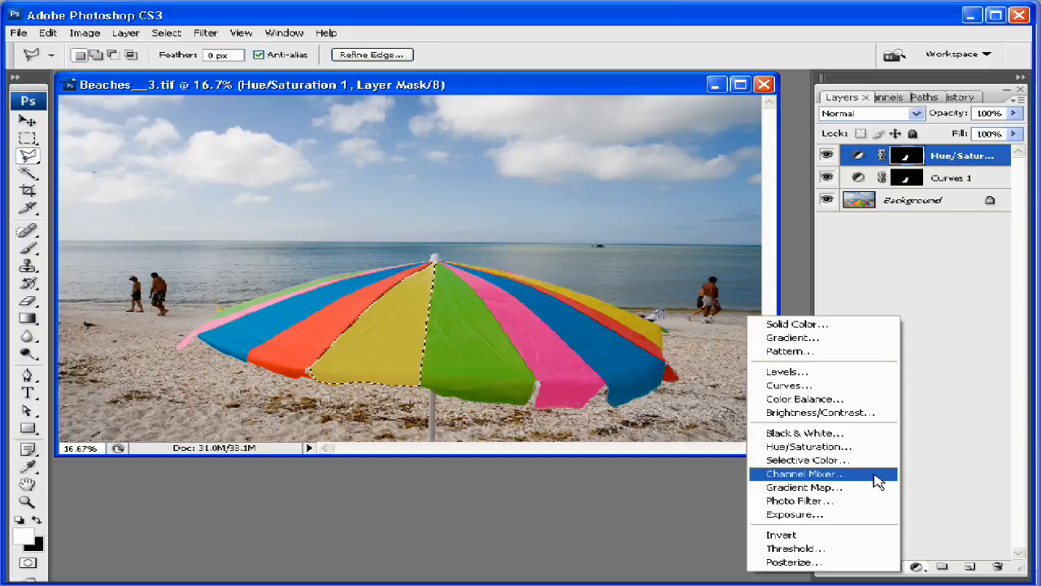
Add a Color Balance layer shifting Highlights toward red (+59)
left_click(805, 398)
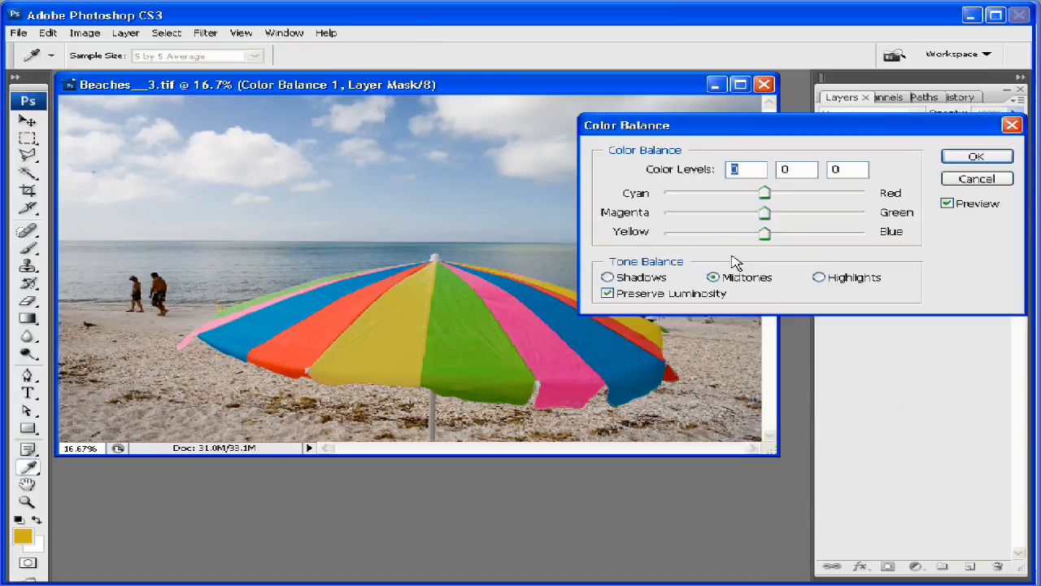
left_click(819, 277)
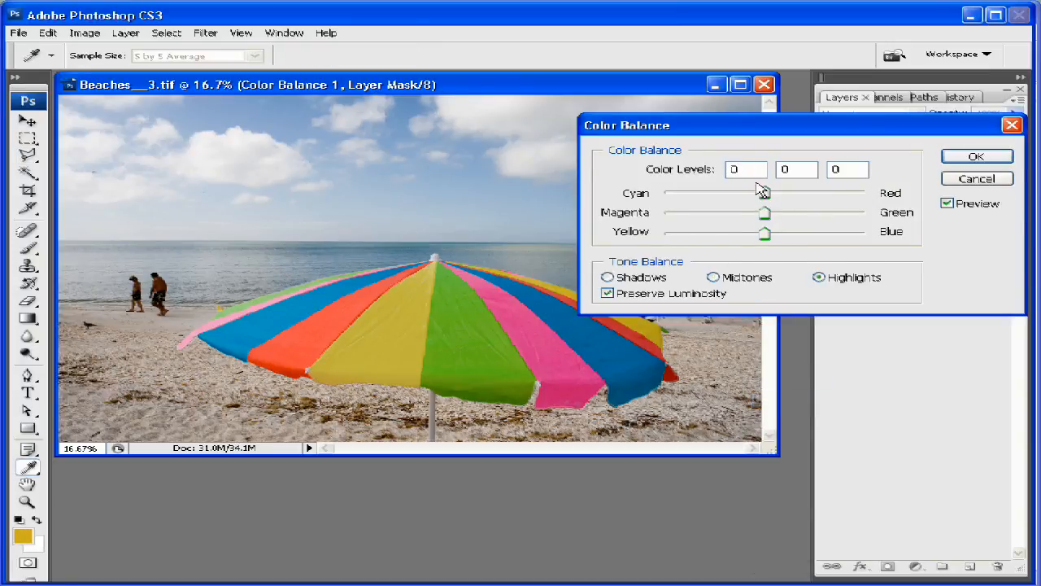
left_click_drag(785, 193, 834, 193)
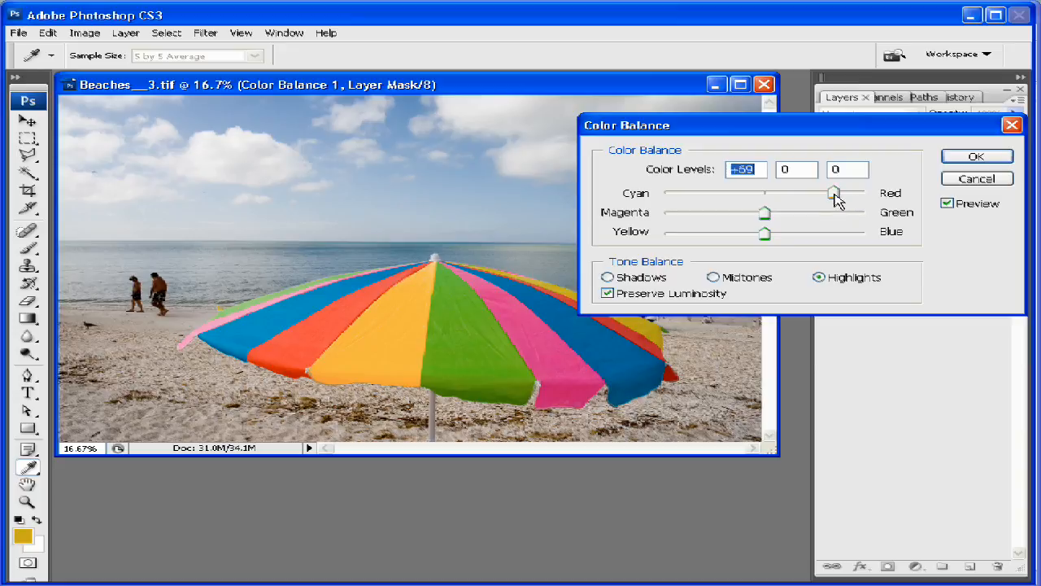
left_click(976, 155)
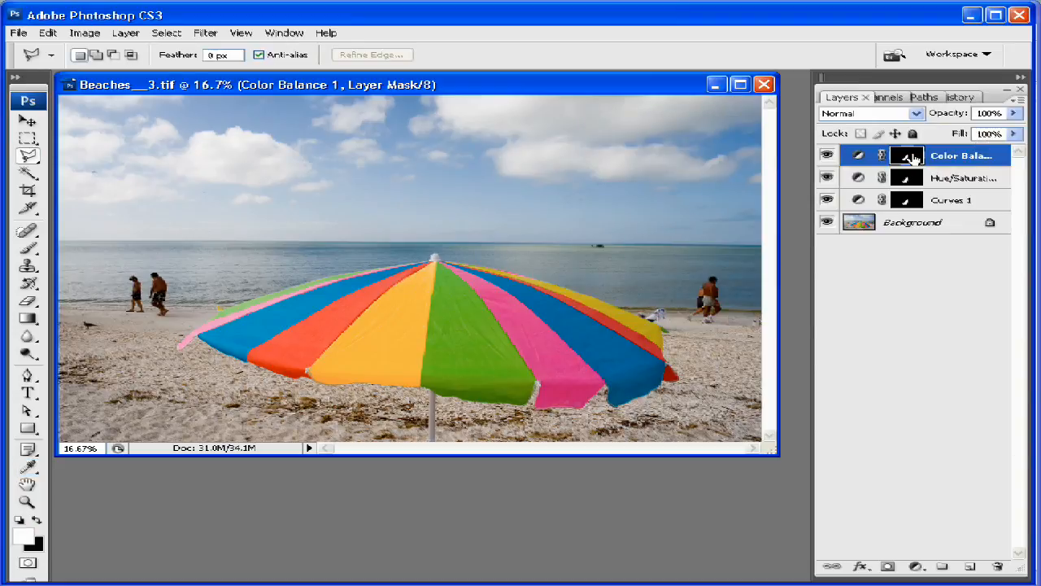
mouse_move(393, 303)
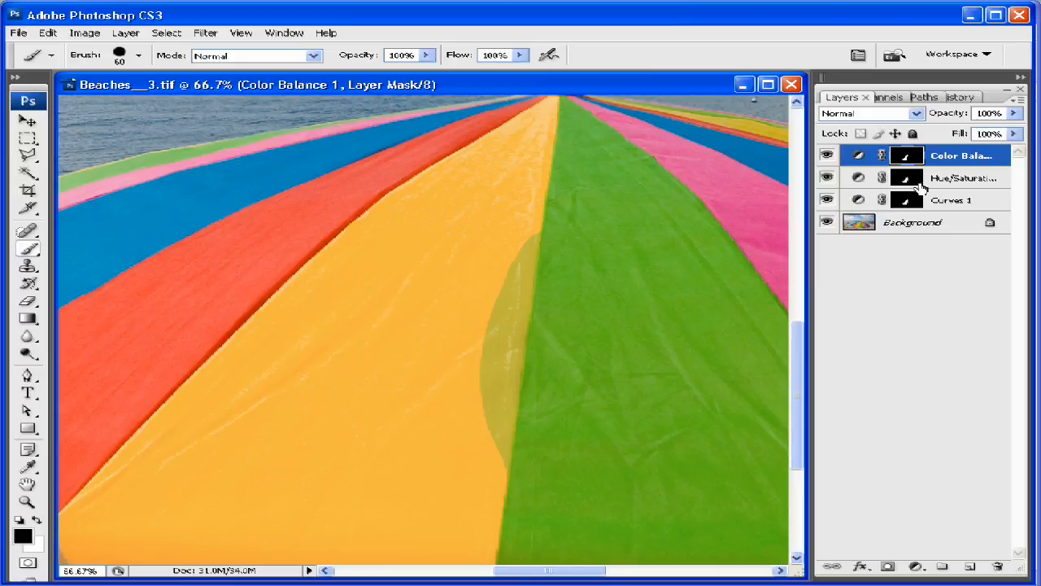
Paint the yellow edge sliver into the Hue/Saturation and Curves masks
left_click(962, 178)
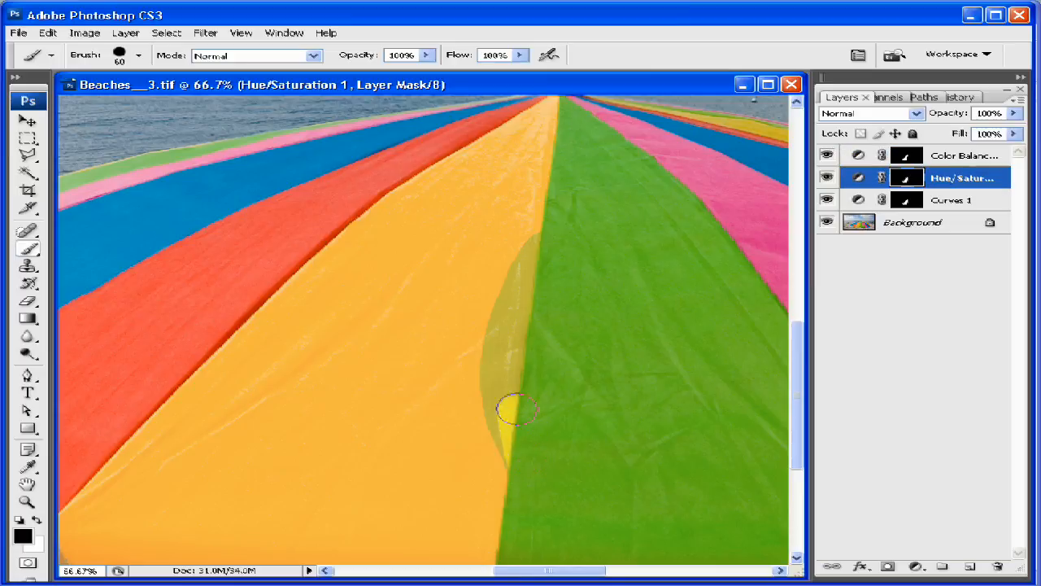
left_click_drag(520, 411, 504, 382)
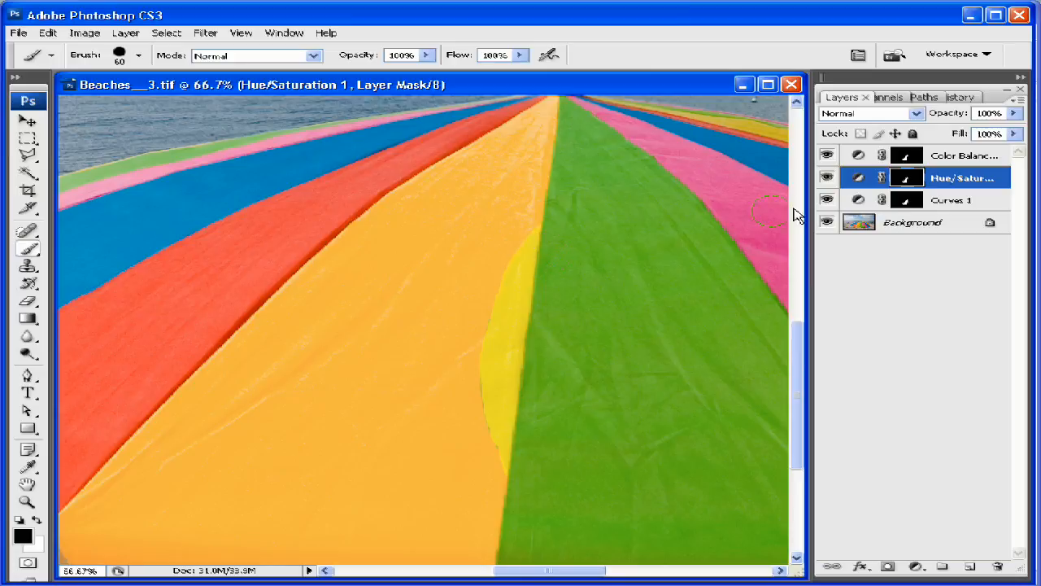
left_click(952, 199)
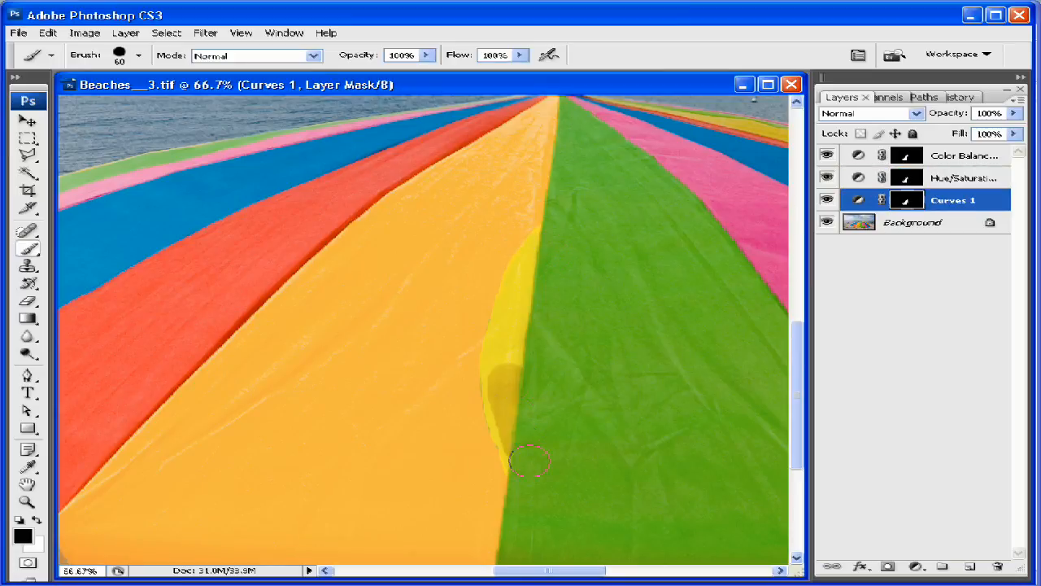
left_click_drag(533, 462, 508, 423)
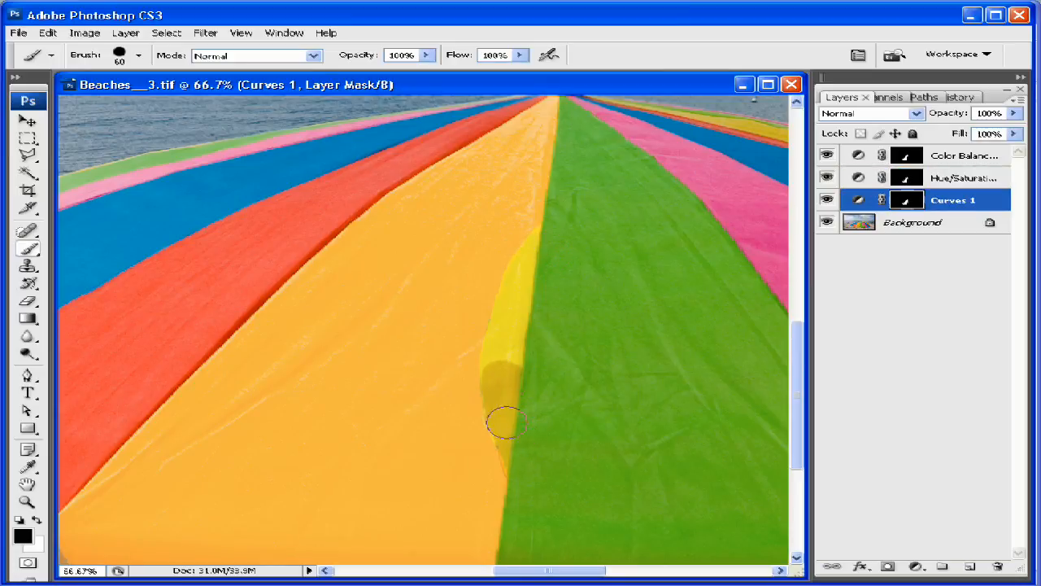
left_click_drag(508, 423, 553, 248)
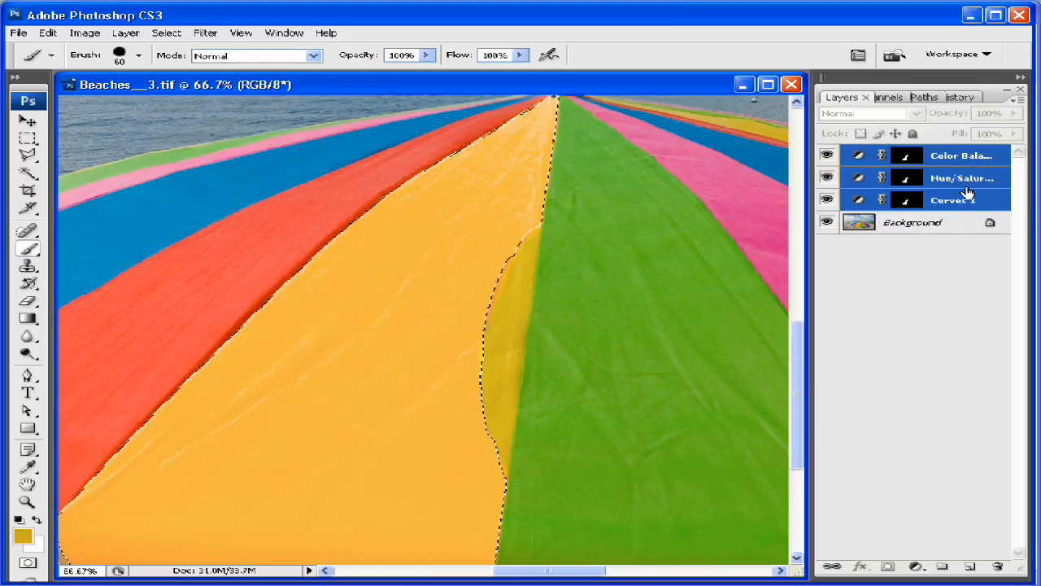
Group the Curves, Hue/Saturation and Color Balance layers into Group 1 and target the Curves mask
left_click(960, 155)
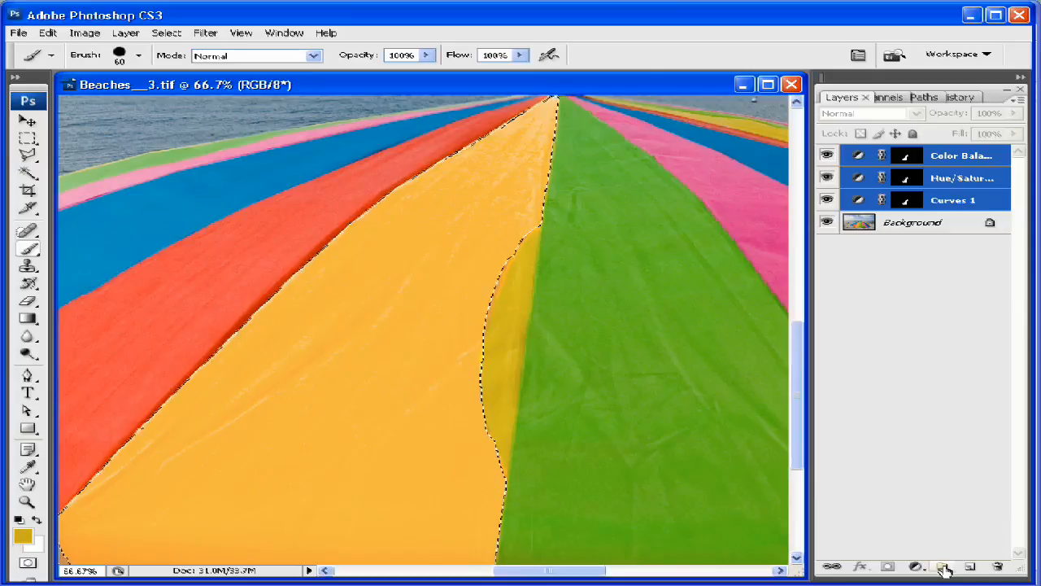
left_click(943, 566)
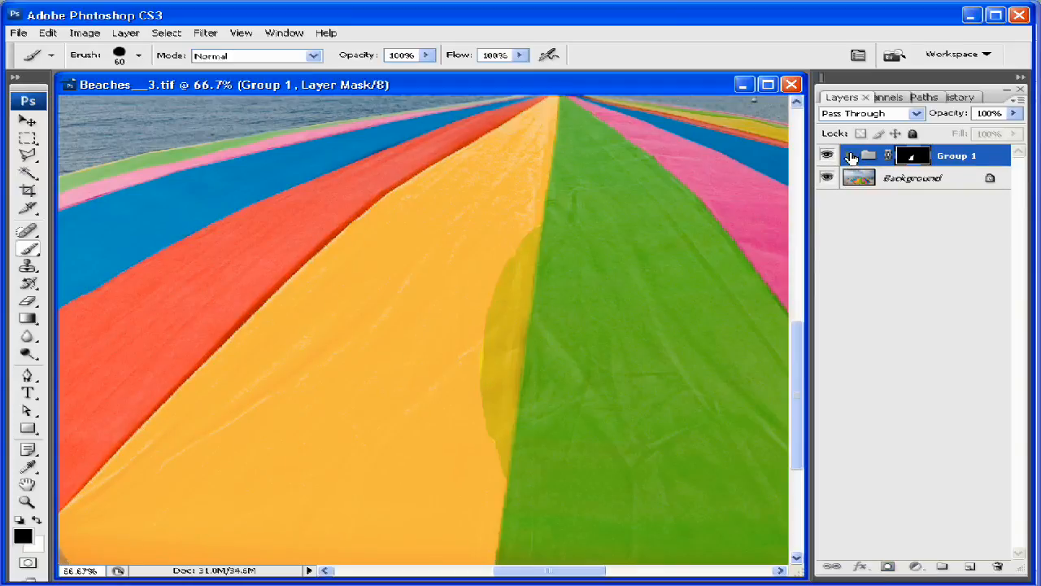
left_click(848, 155)
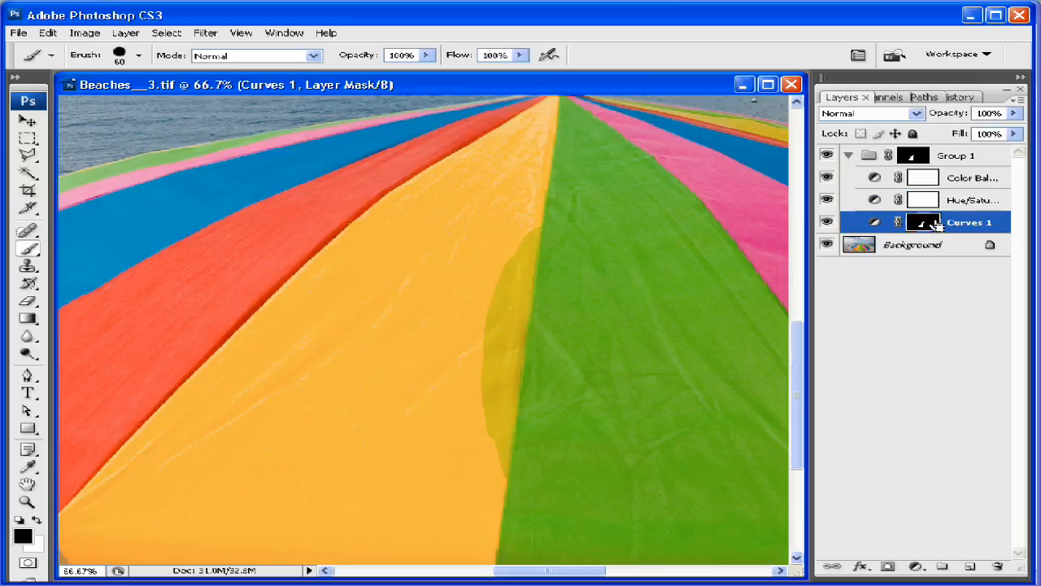
left_click(956, 155)
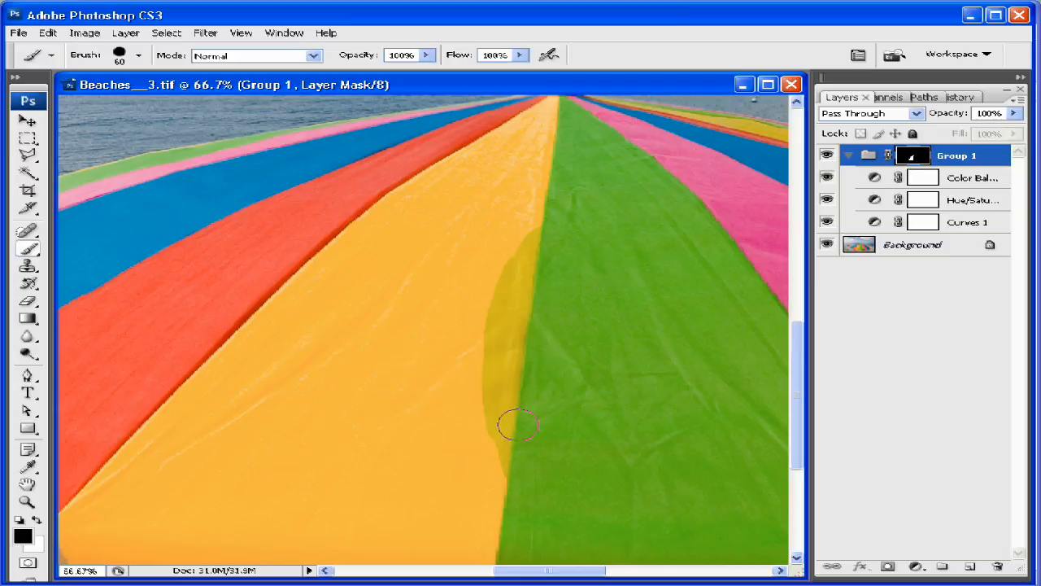
mouse_move(518, 453)
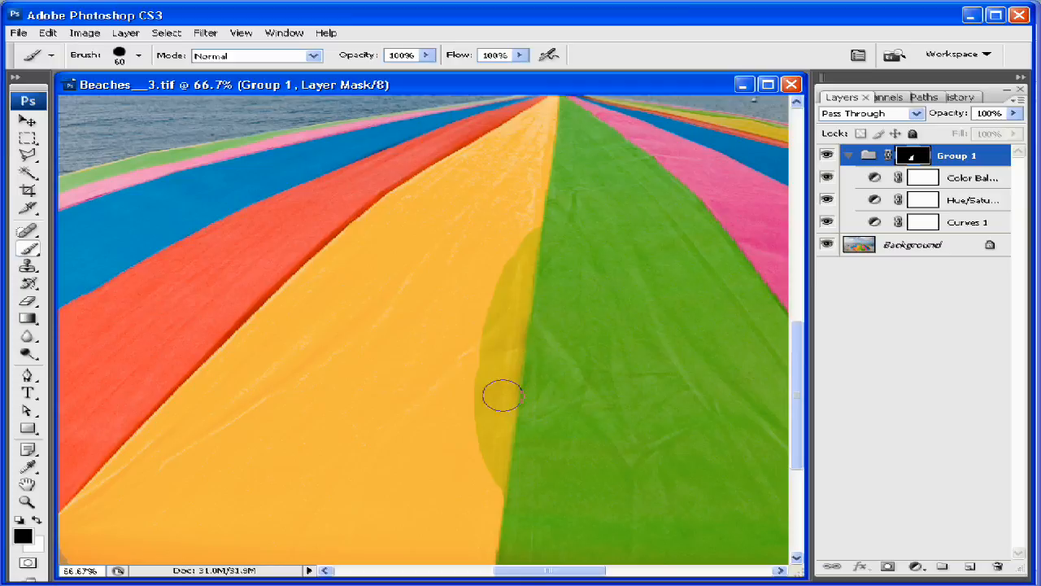
mouse_move(581, 235)
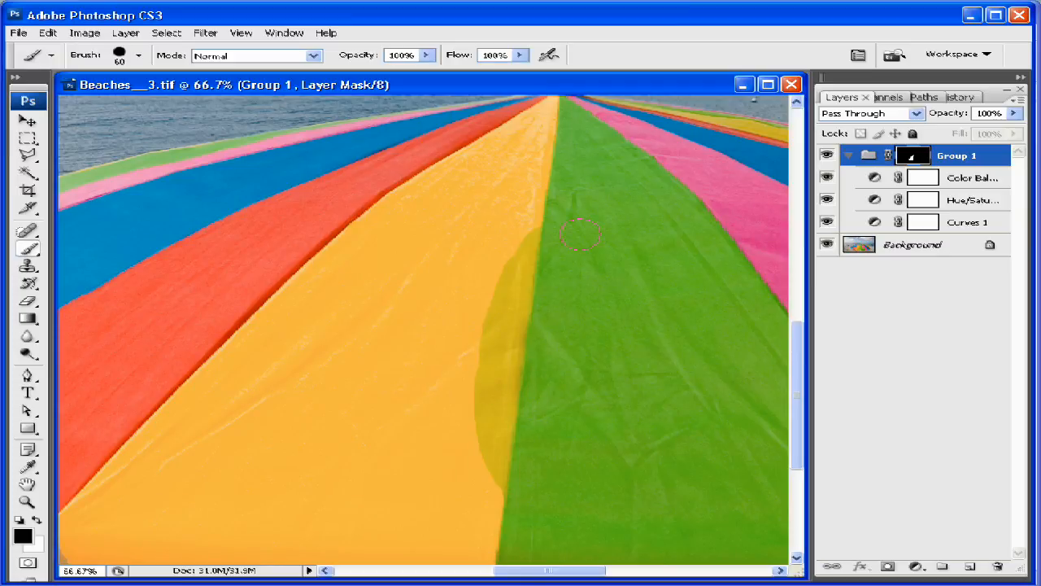
mouse_move(508, 336)
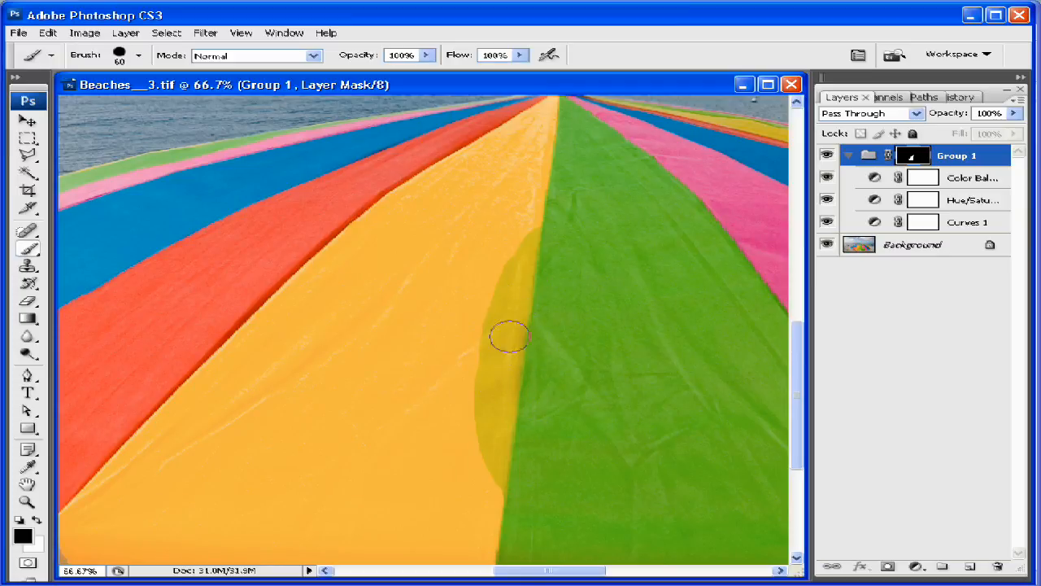
mouse_move(467, 292)
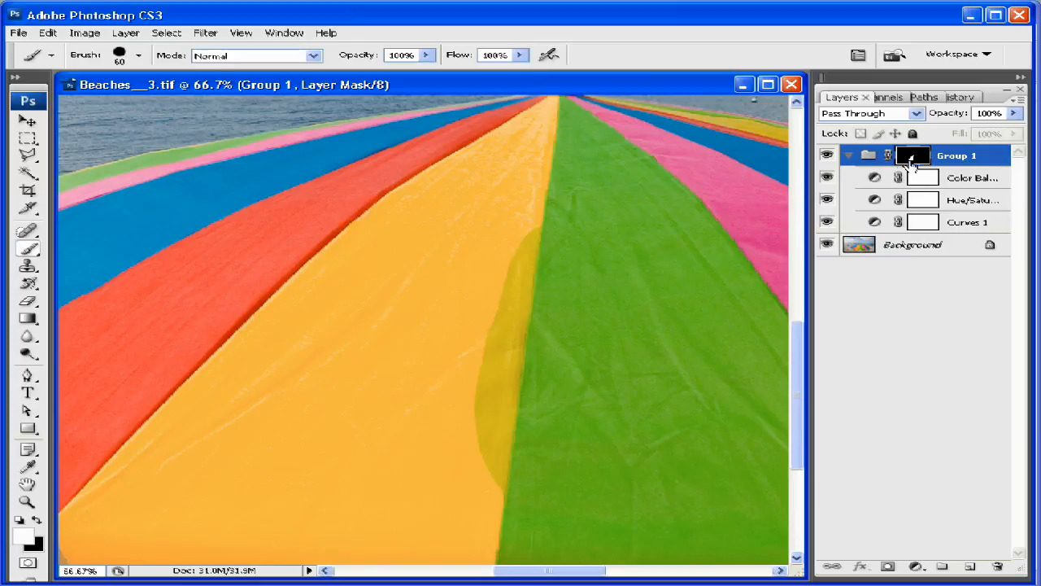
mouse_move(913, 229)
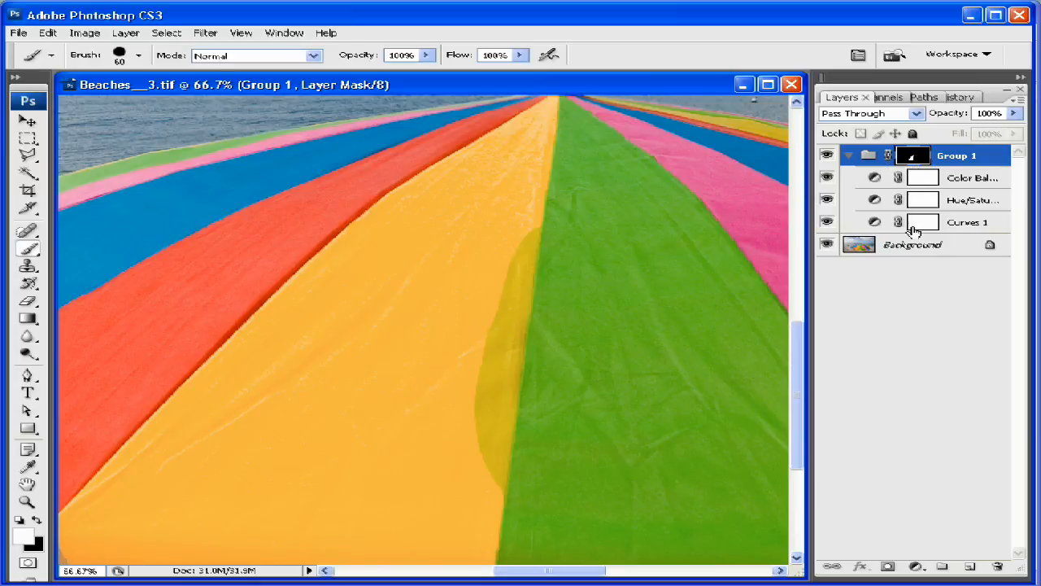
mouse_move(663, 199)
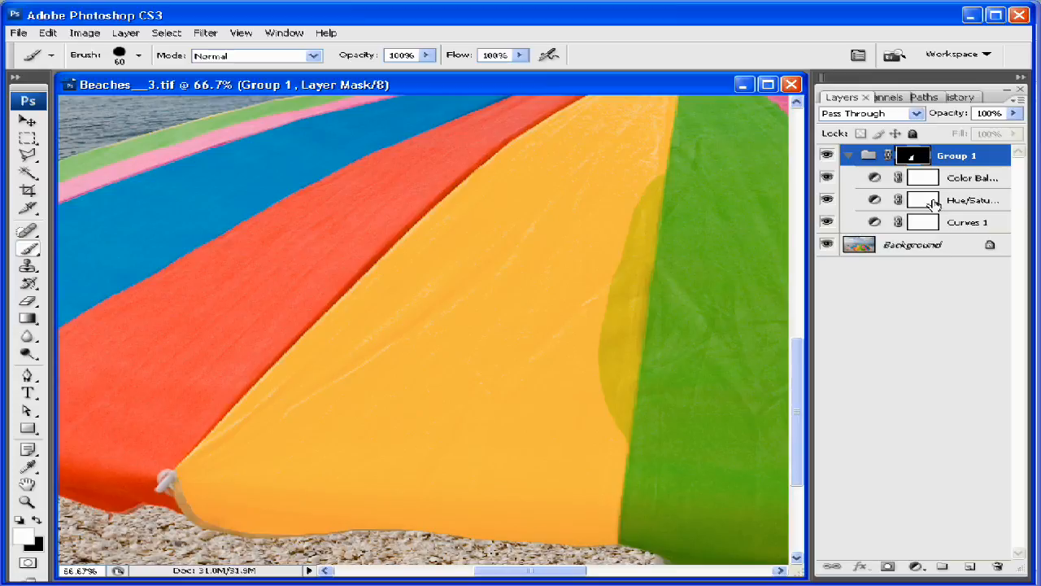
Draw a vertical gradient in the Hue/Saturation layer mask, then select Group 1's mask
left_click(972, 200)
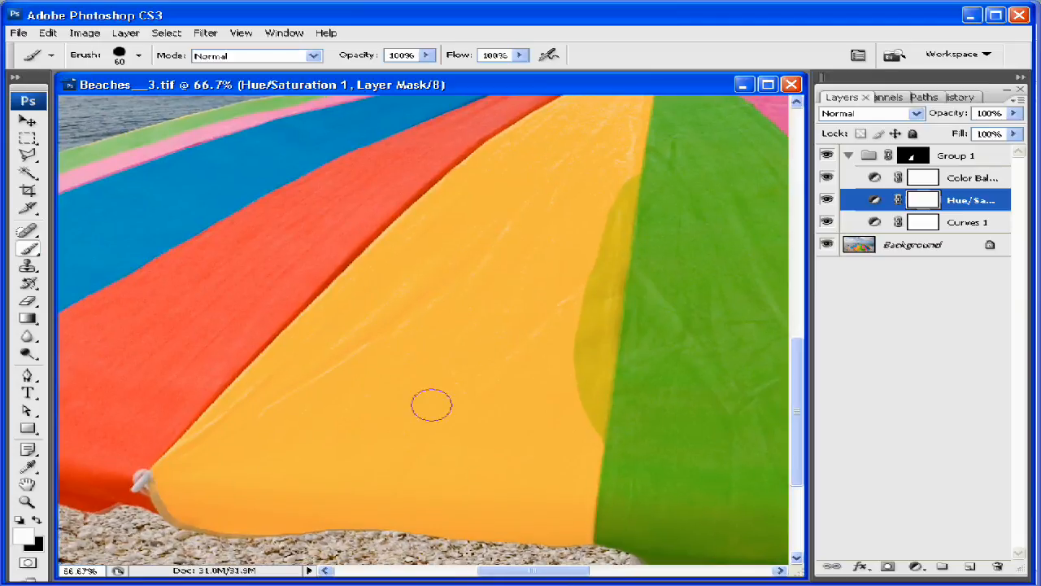
mouse_move(365, 246)
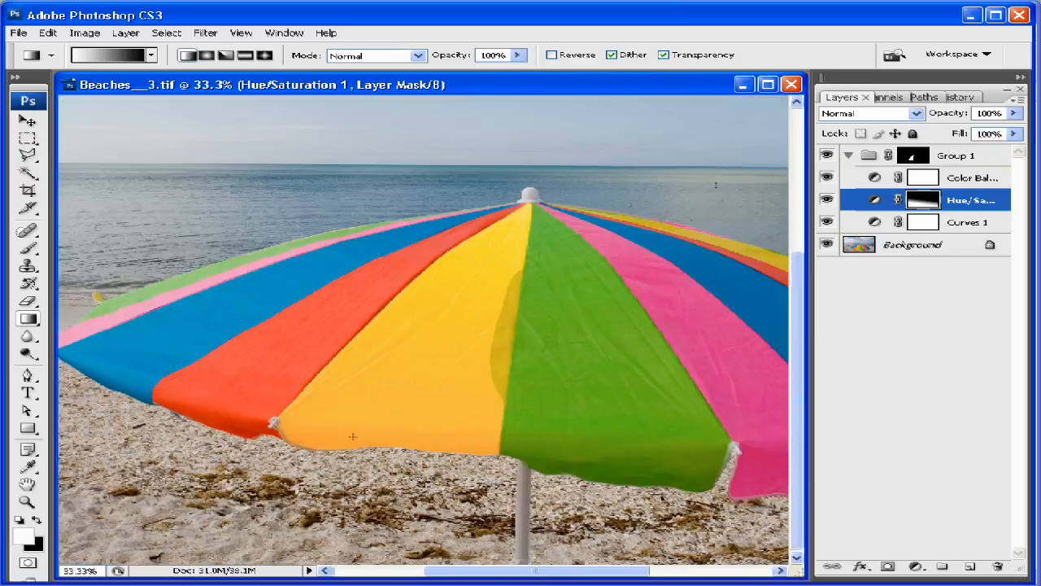
mouse_move(444, 354)
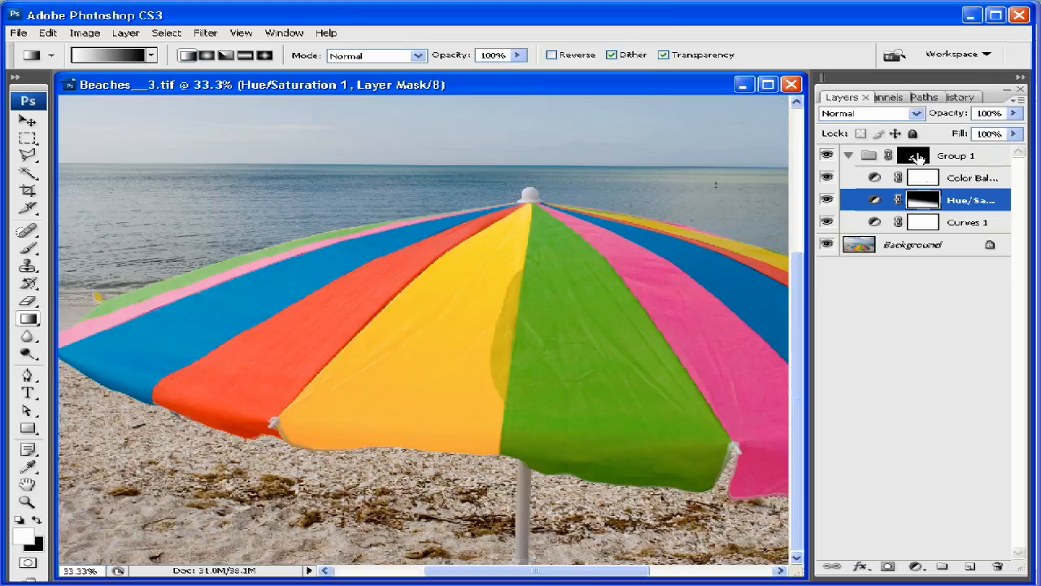
left_click(955, 155)
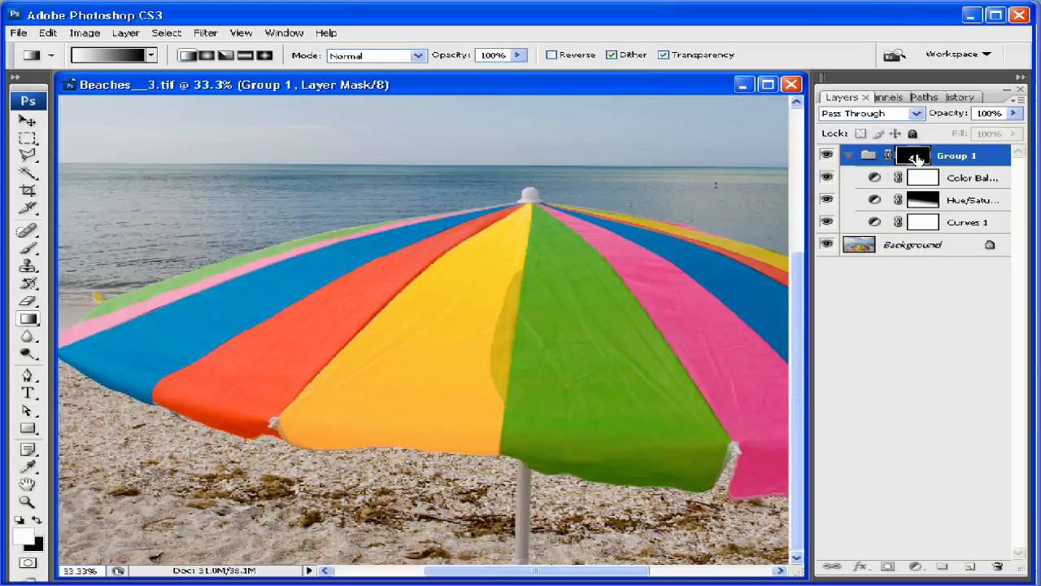
Set the layer mask overlay display colour to blue
double_click(912, 154)
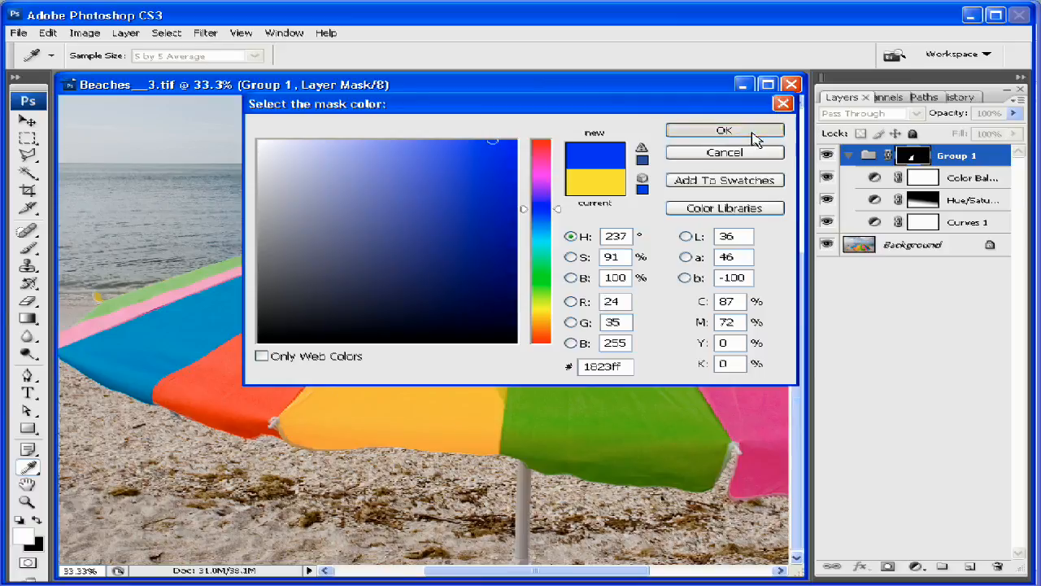
left_click(724, 130)
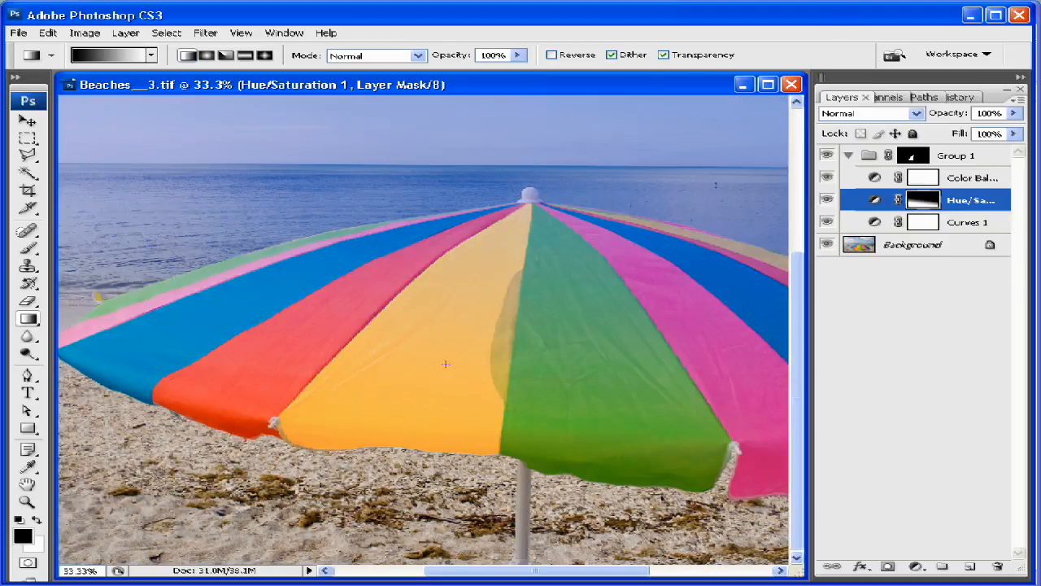
mouse_move(426, 428)
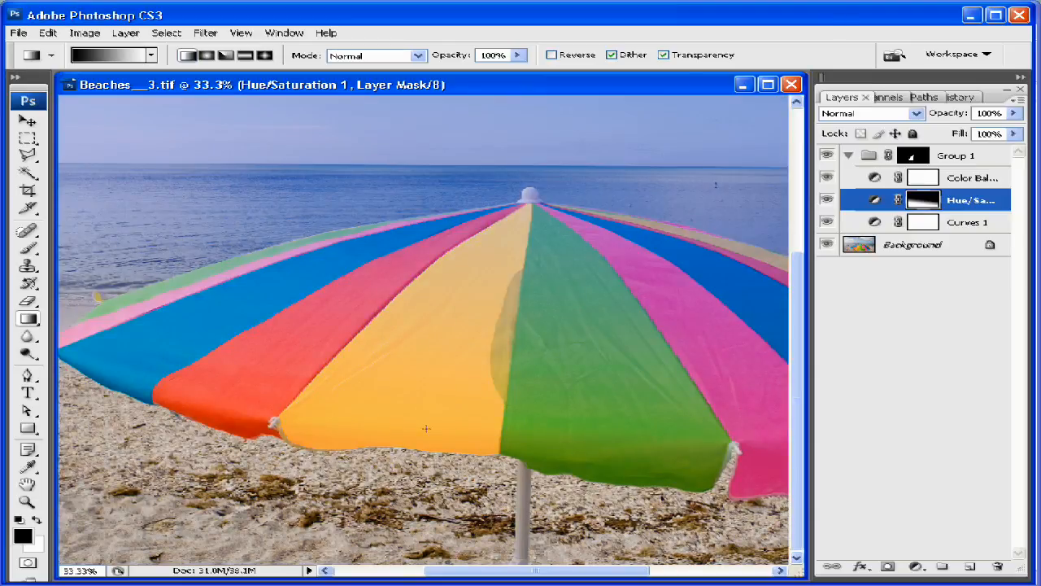